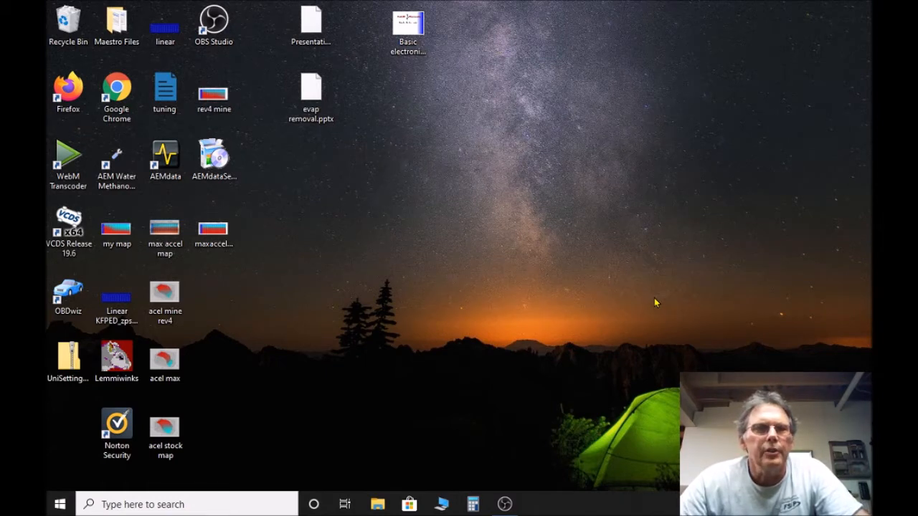
mouse_move(674, 360)
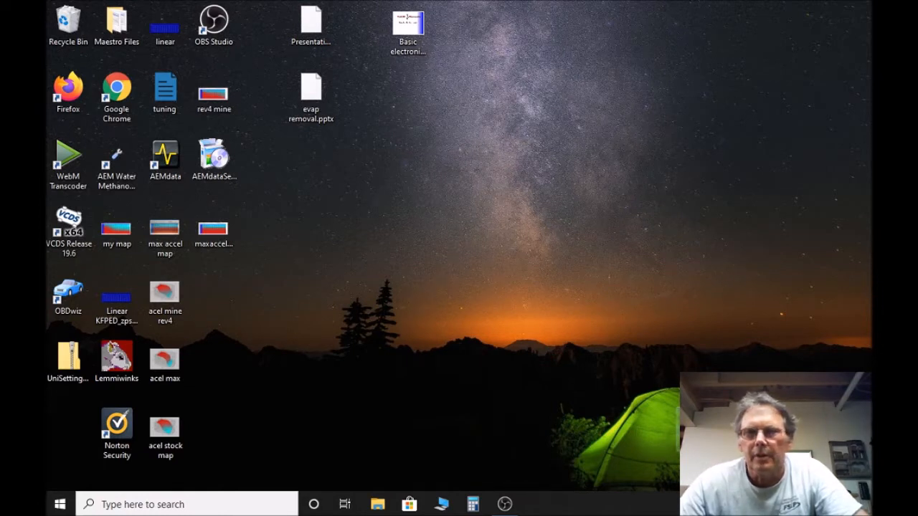
mouse_move(606, 252)
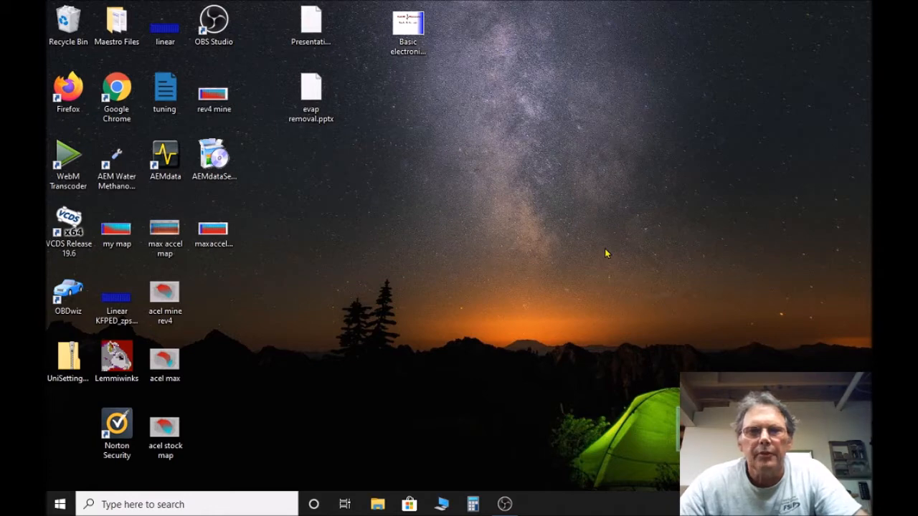
Step: Launch Maestro 7 from its desktop shortcut, bringing up the version 6.1.8 update notice
double_click(117, 21)
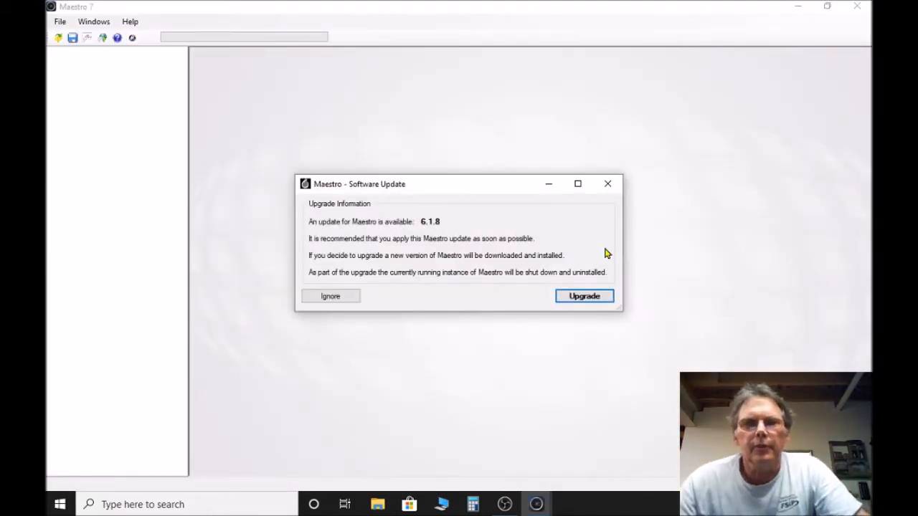
mouse_move(678, 196)
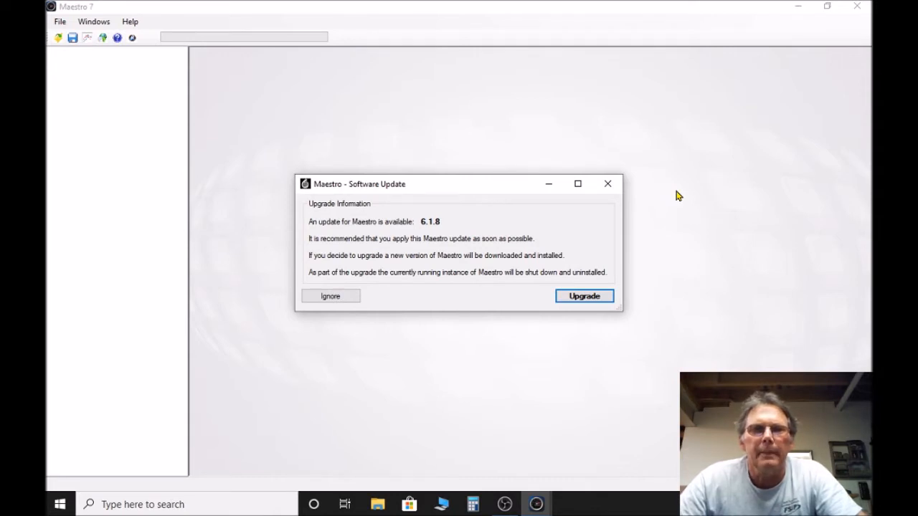
mouse_move(422, 206)
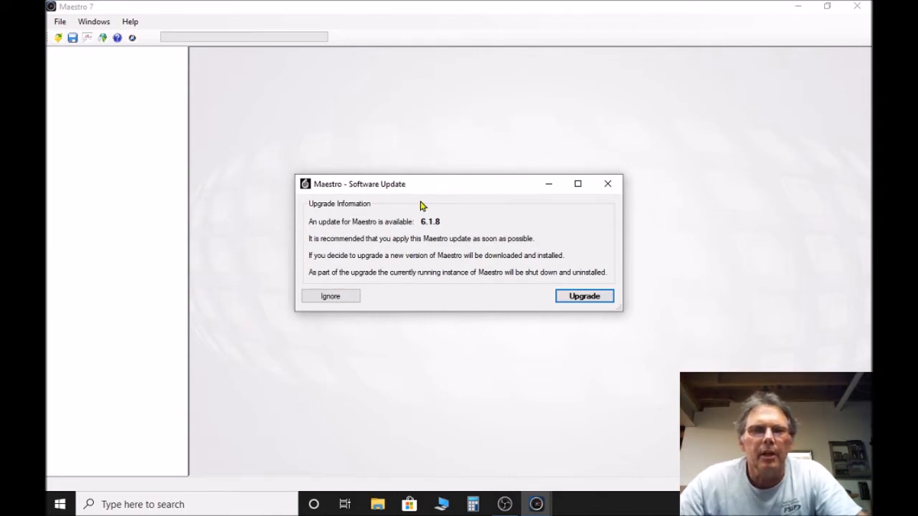
mouse_move(647, 294)
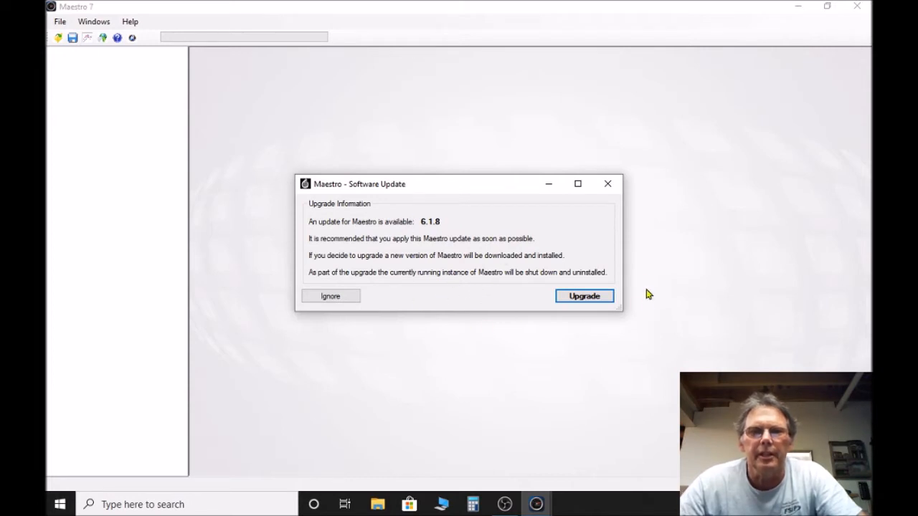
mouse_move(630, 278)
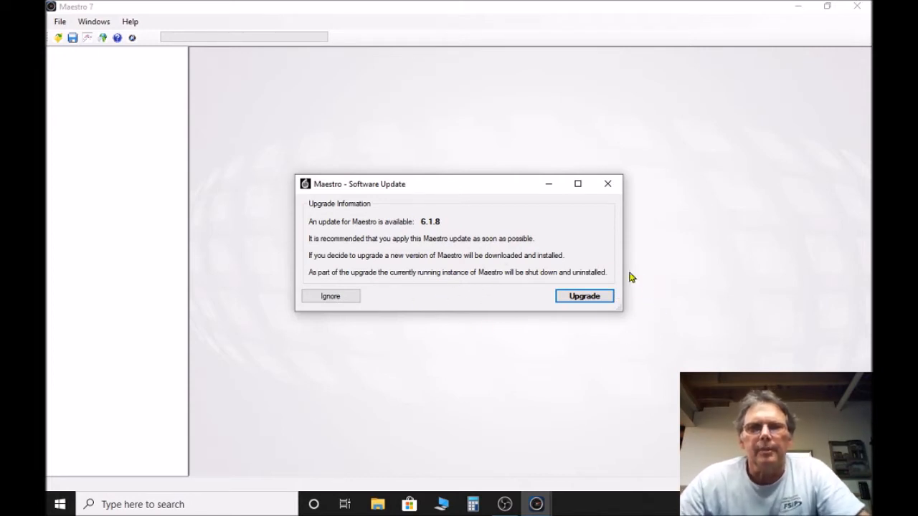
mouse_move(530, 298)
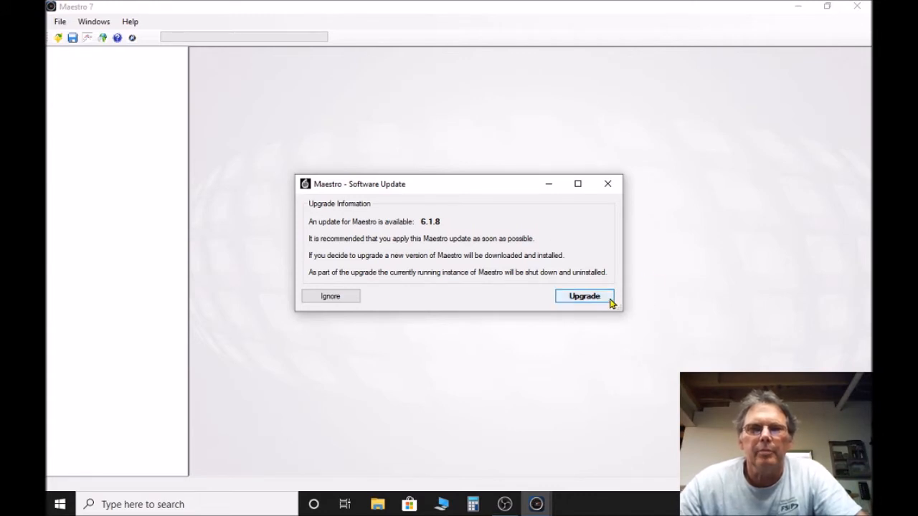
mouse_move(486, 335)
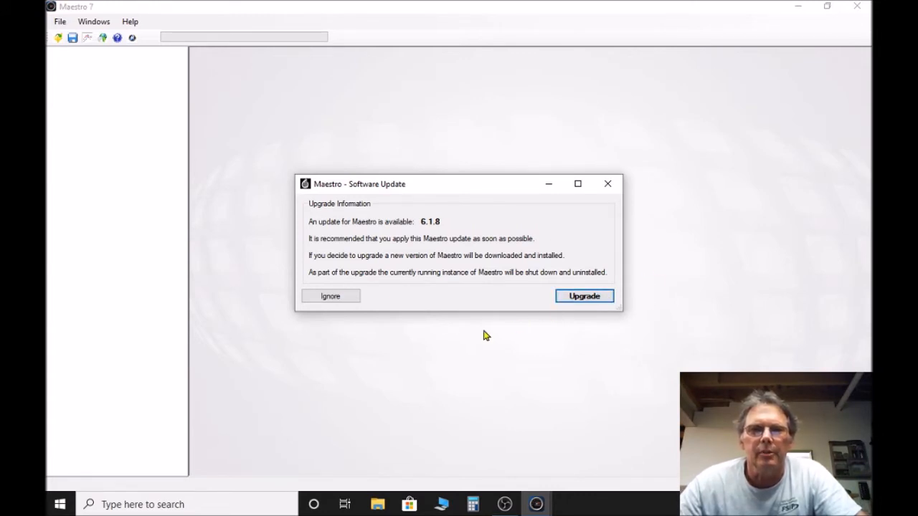
mouse_move(431, 349)
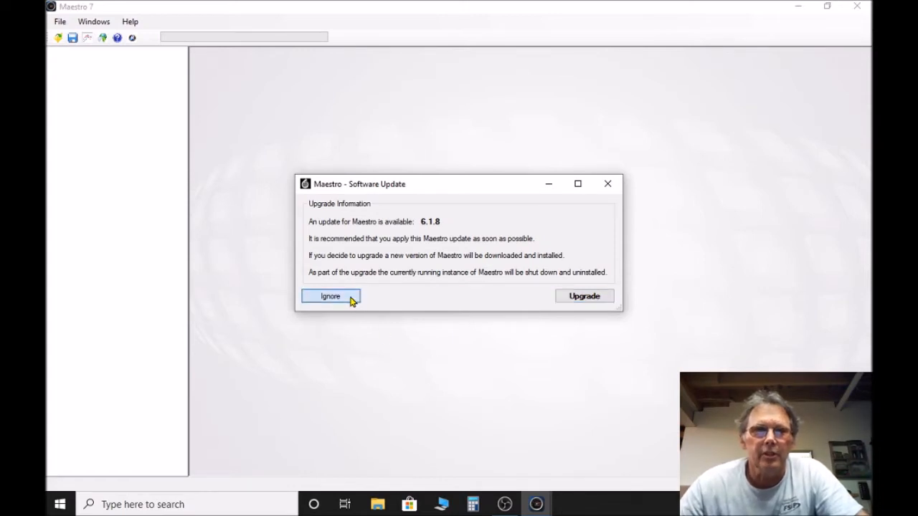
left_click(329, 296)
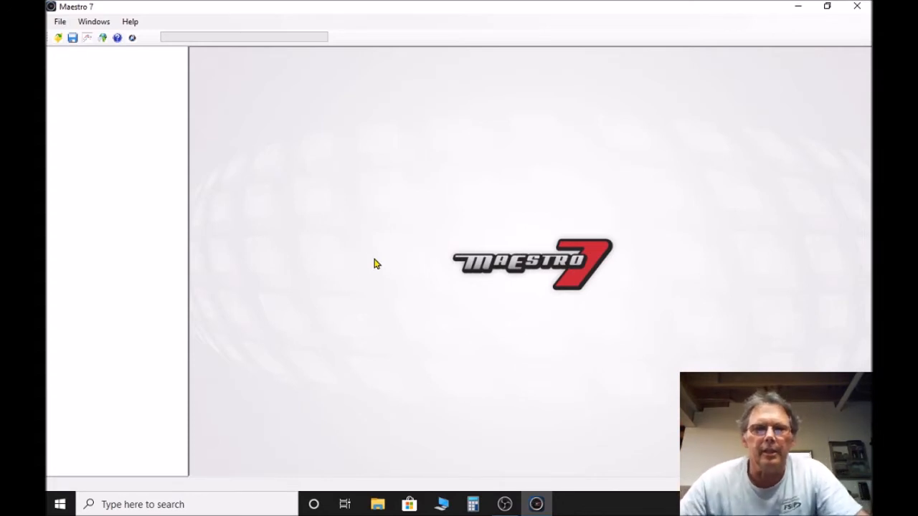
left_click(61, 21)
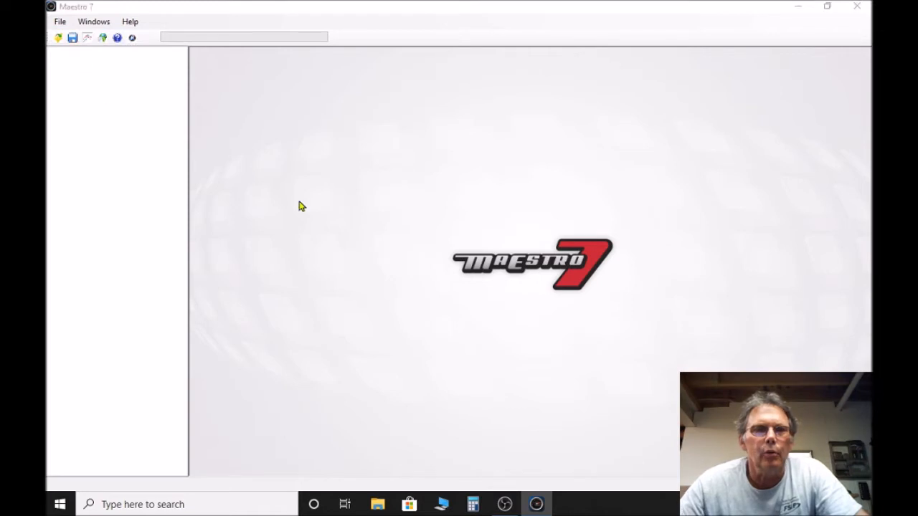
left_click(60, 20)
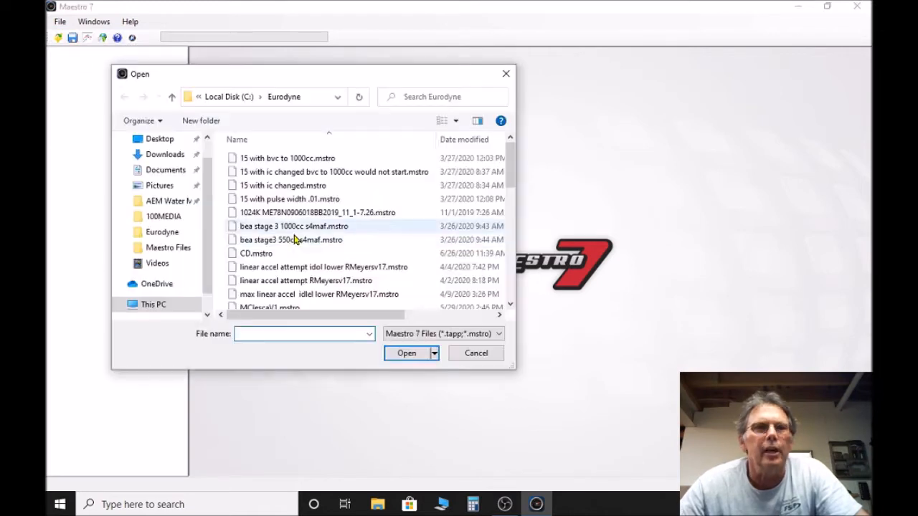
scroll("down", 3)
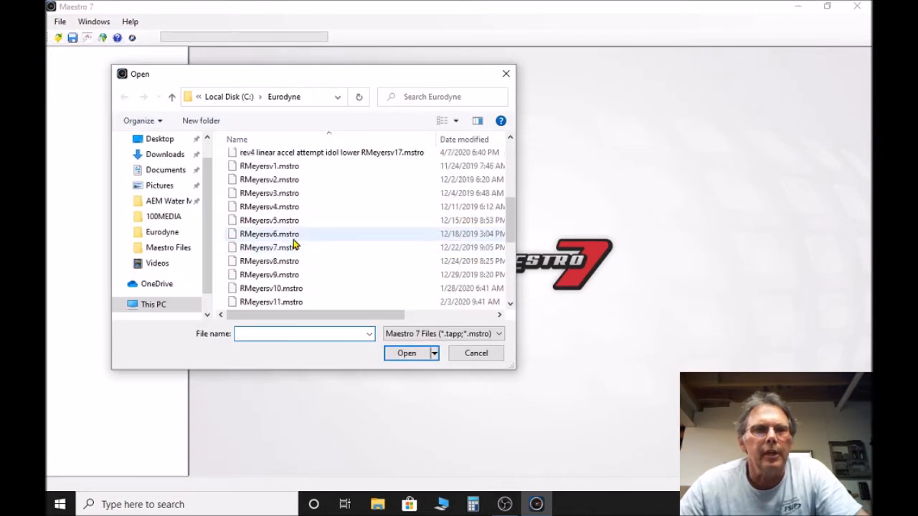
left_click(476, 353)
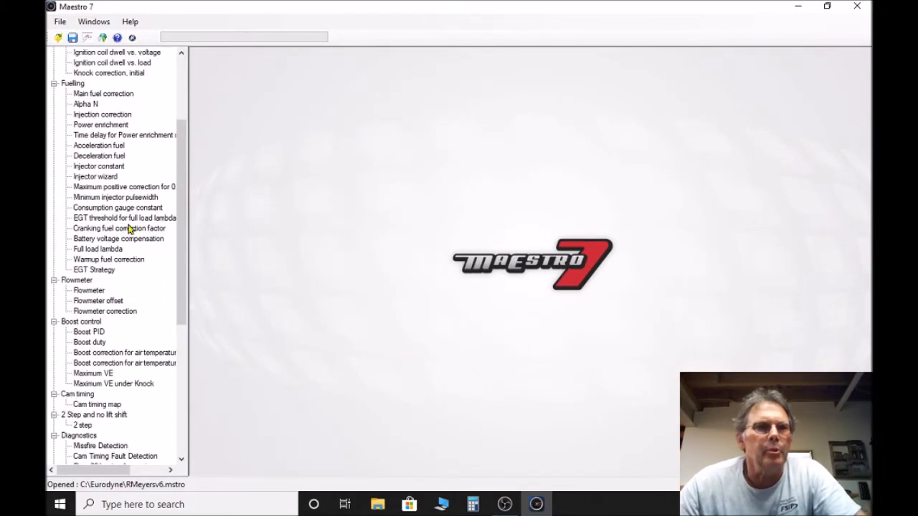
scroll("down", 3)
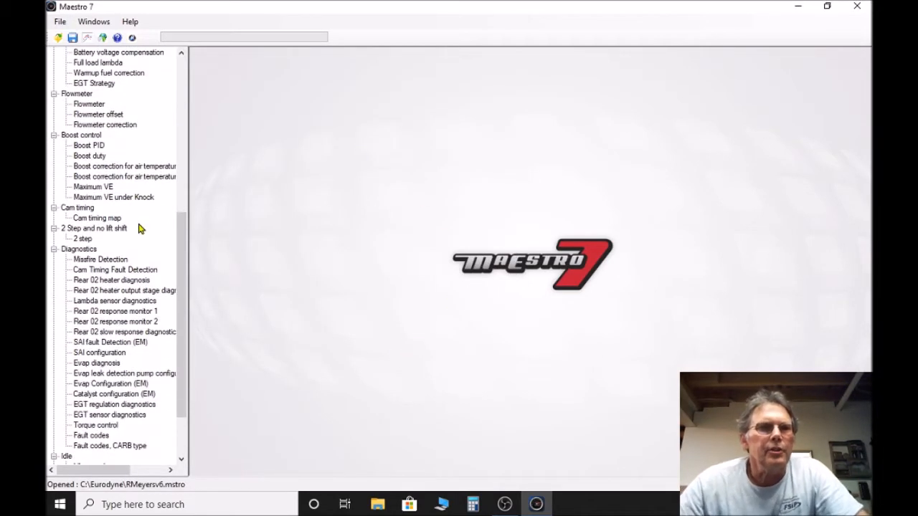
scroll("down", 3)
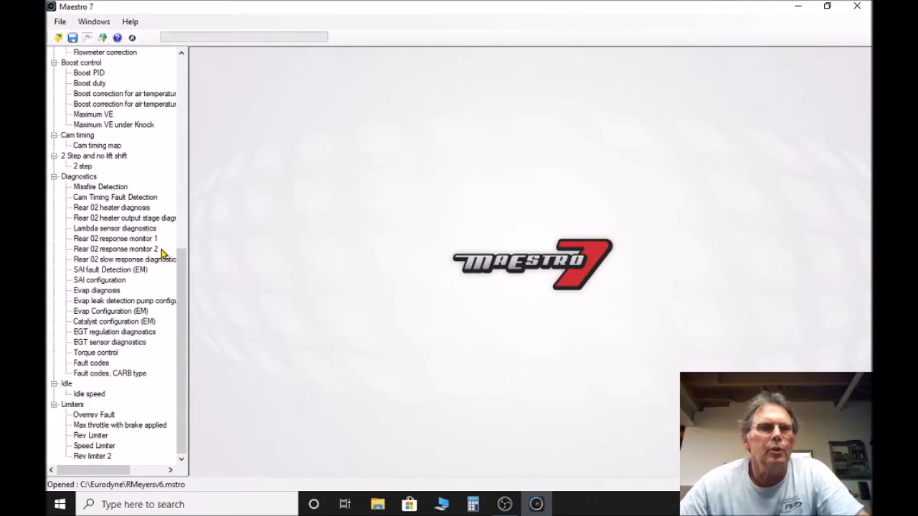
mouse_move(118, 373)
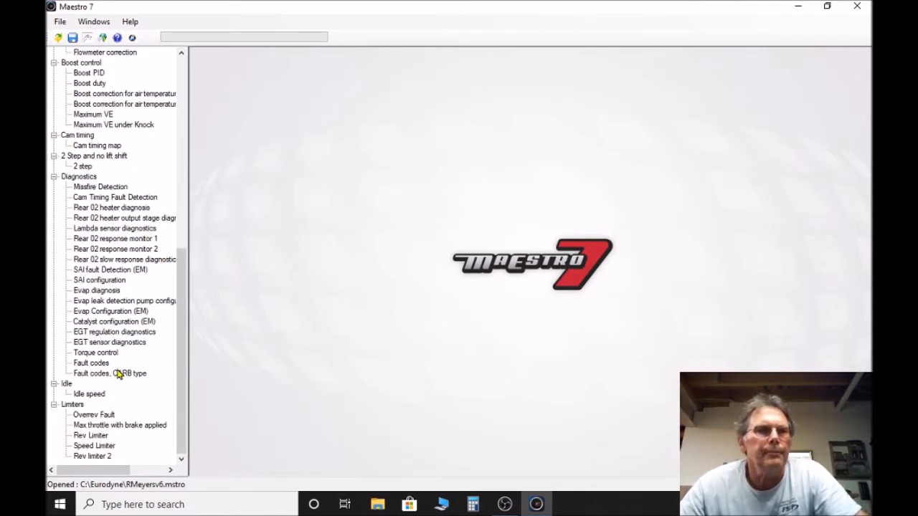
mouse_move(141, 267)
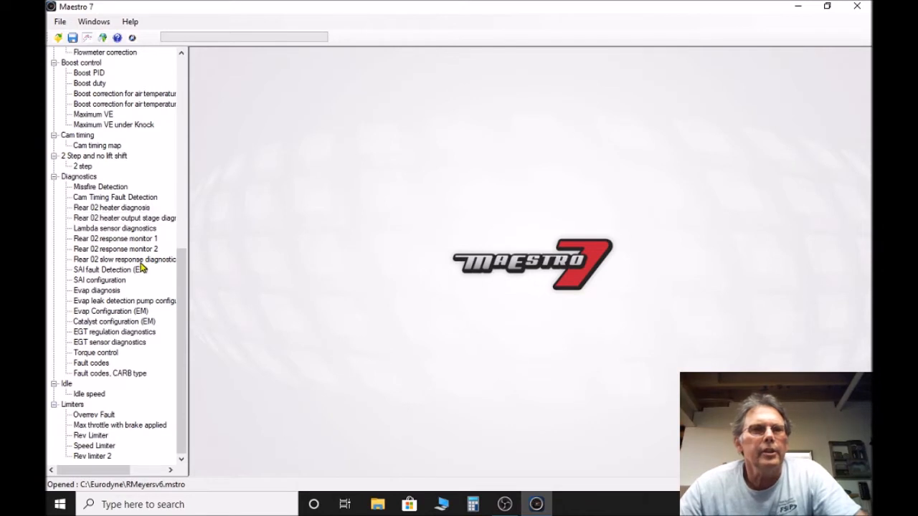
Step: Open the SAI configuration map from the Diagnostics tree
left_click(100, 280)
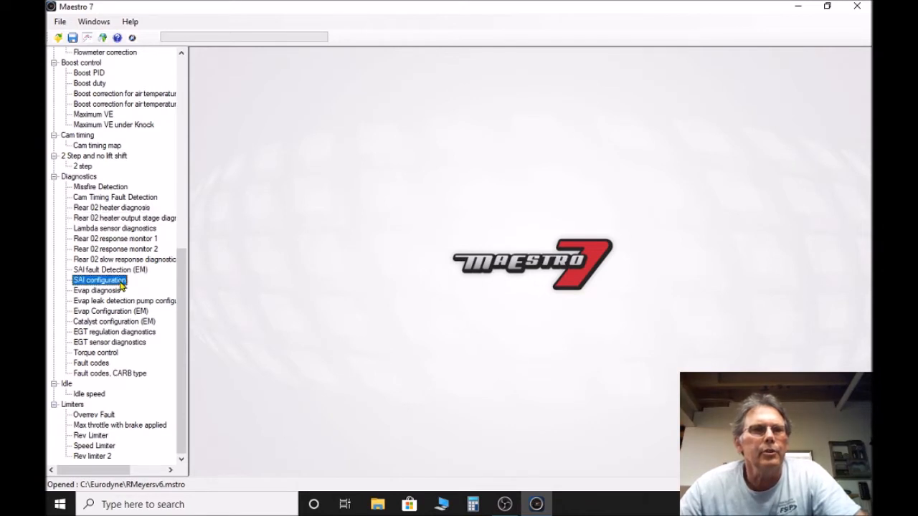
double_click(99, 280)
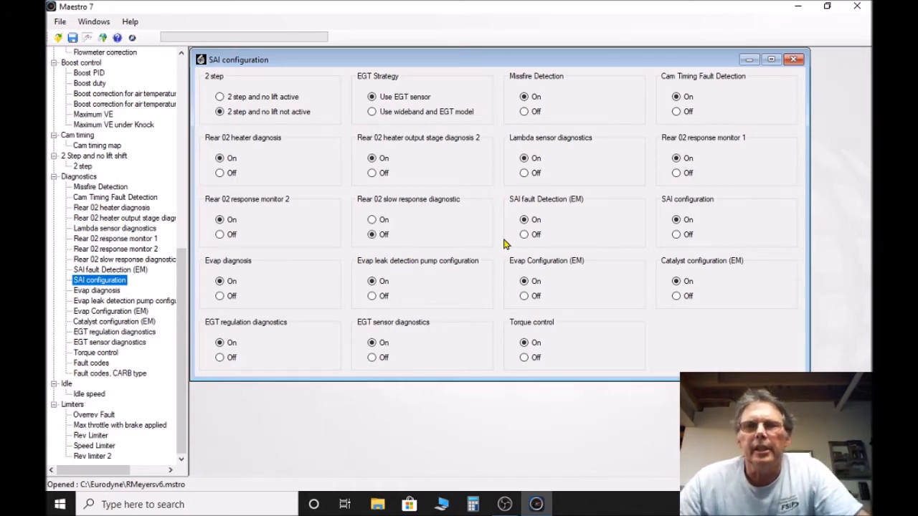
mouse_move(497, 241)
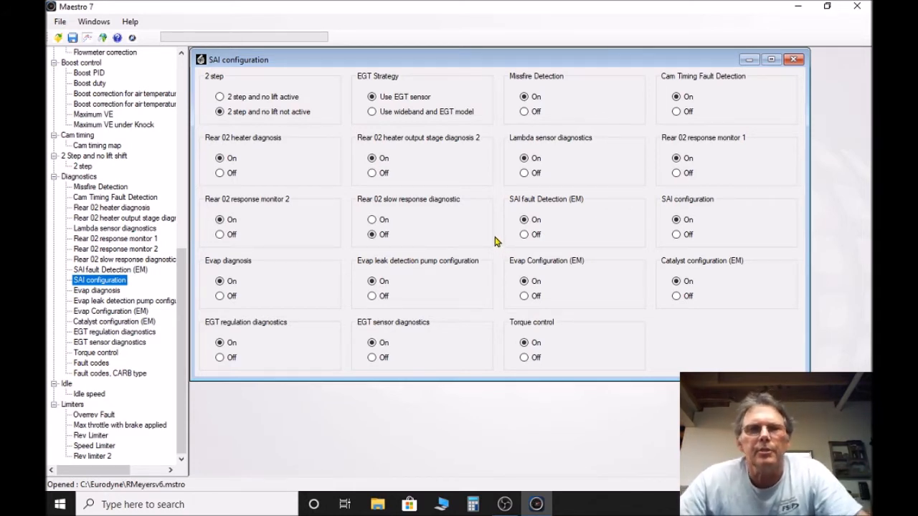
mouse_move(433, 92)
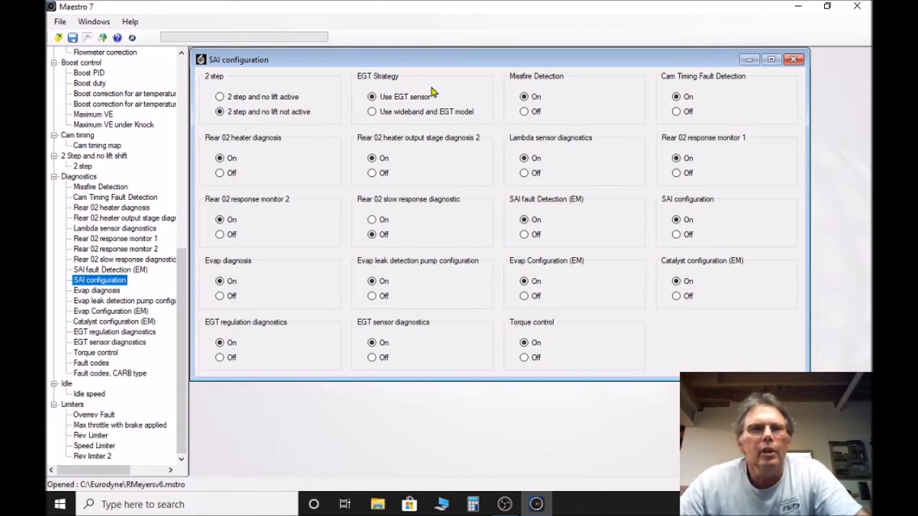
mouse_move(392, 119)
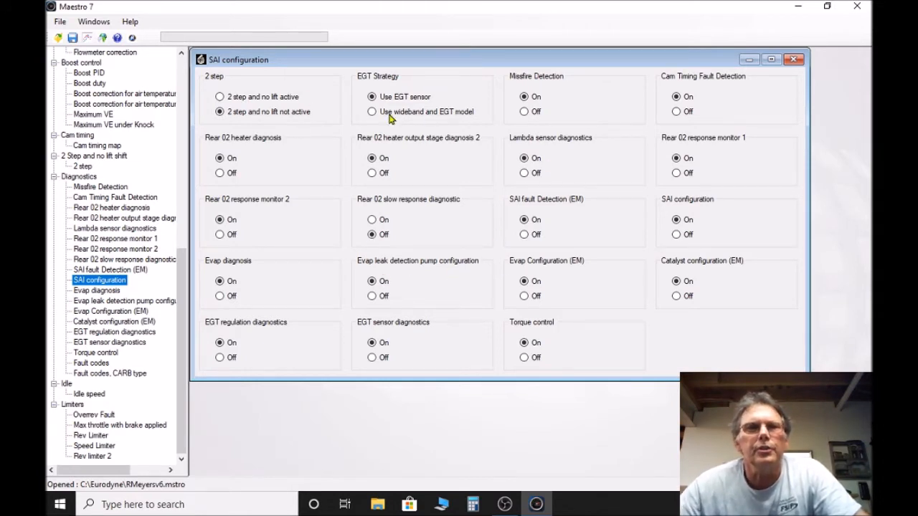
mouse_move(538, 141)
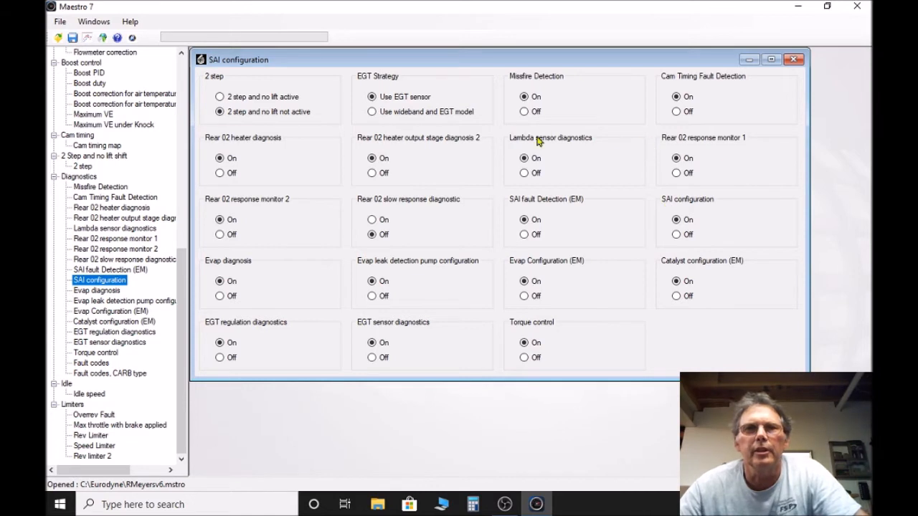
mouse_move(448, 226)
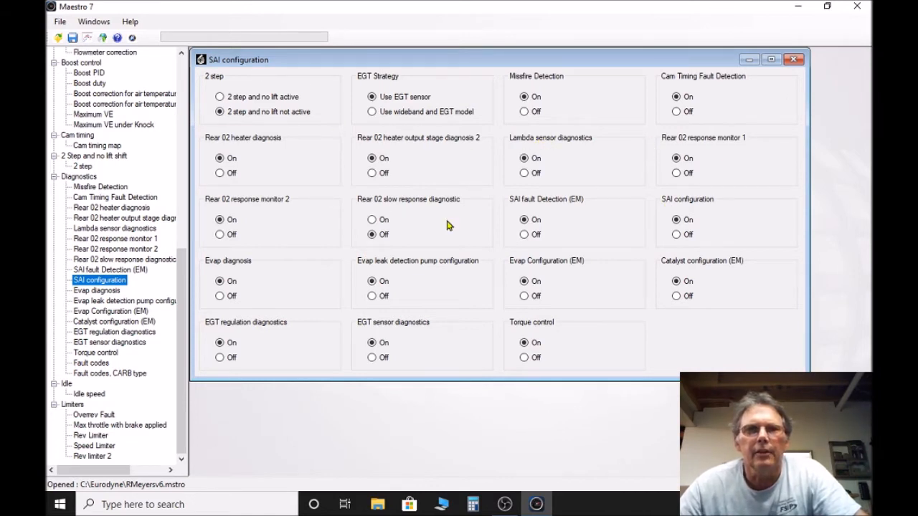
mouse_move(645, 224)
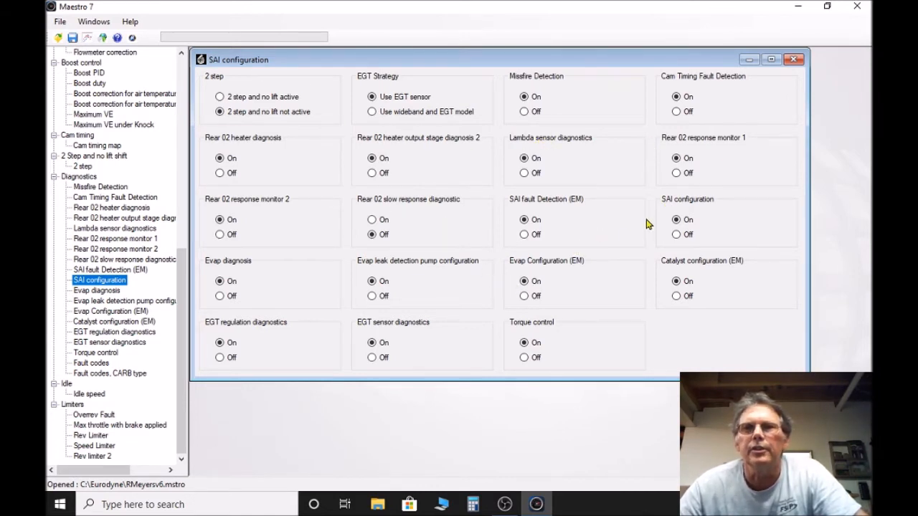
mouse_move(585, 233)
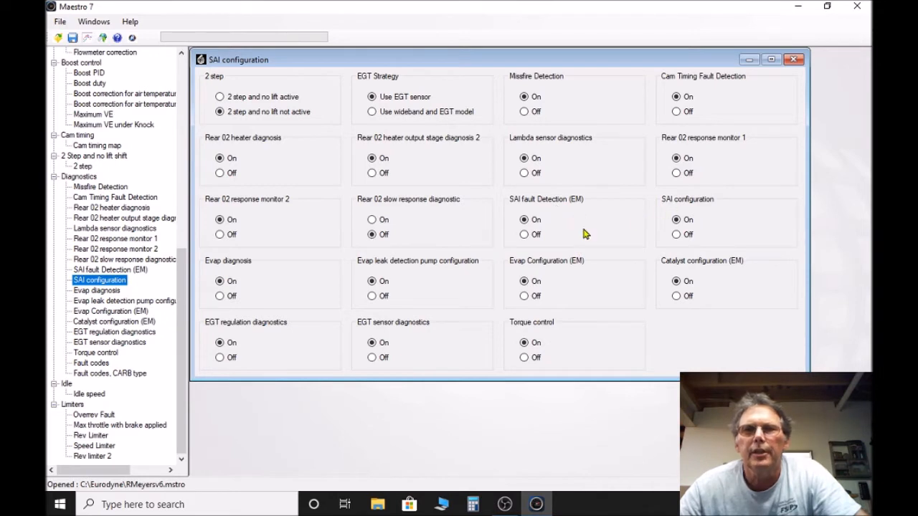
mouse_move(327, 261)
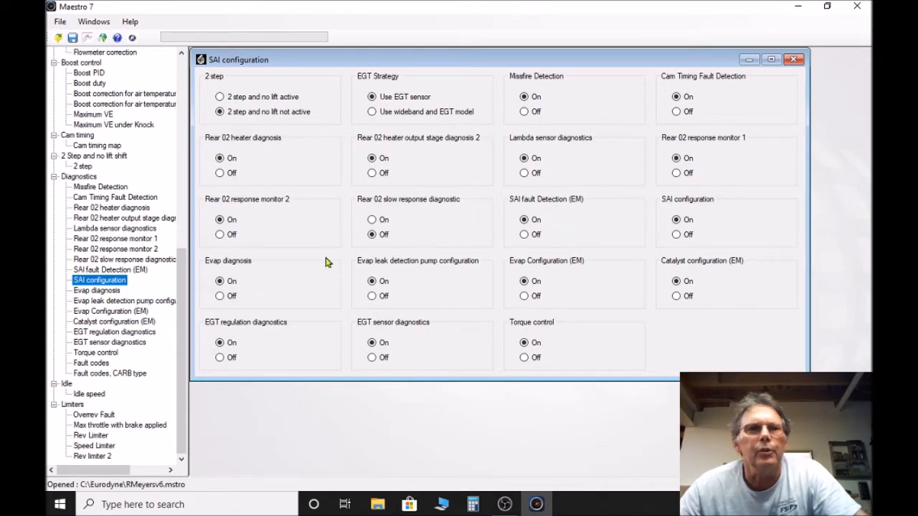
mouse_move(529, 235)
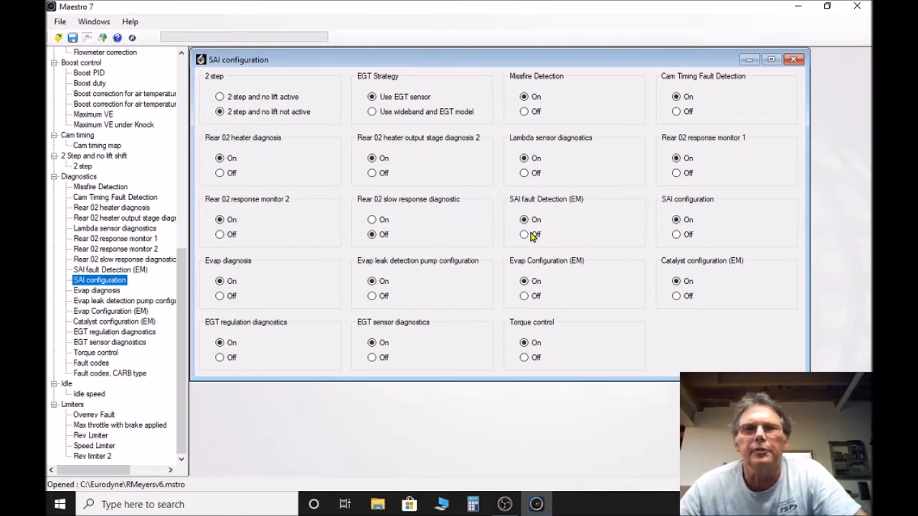
Step: Set SAI fault detection (EM), SAI configuration and Evap diagnosis to Off
left_click(524, 235)
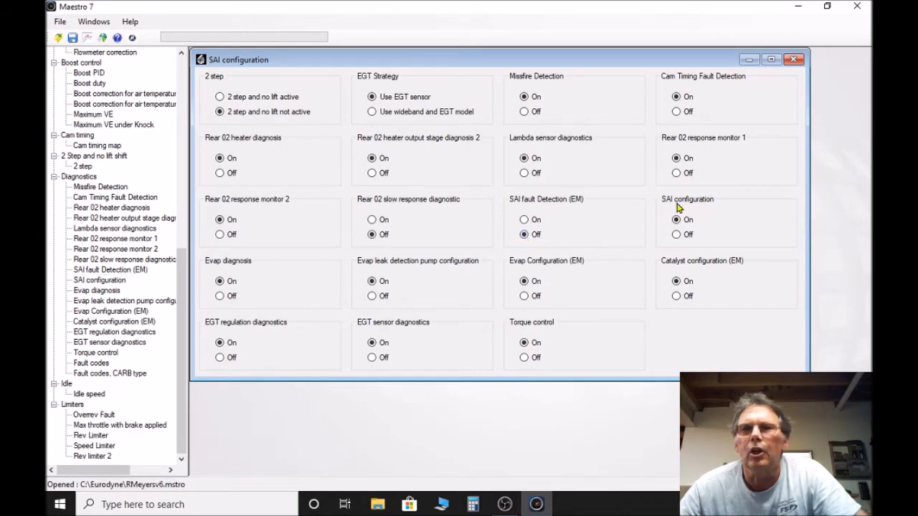
left_click(676, 235)
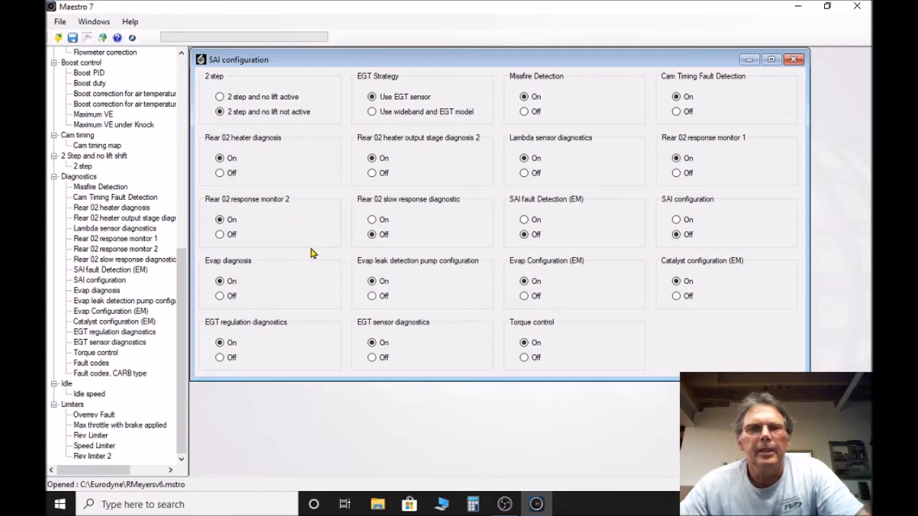
mouse_move(290, 265)
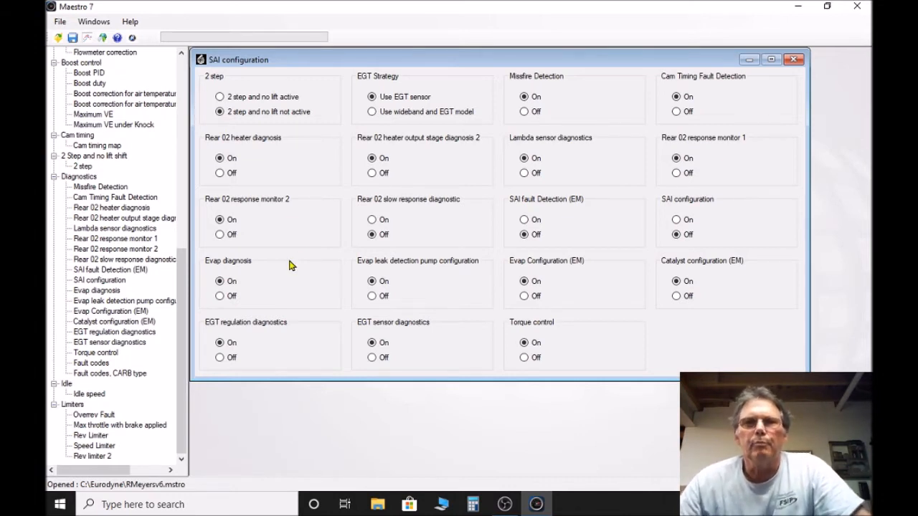
mouse_move(261, 321)
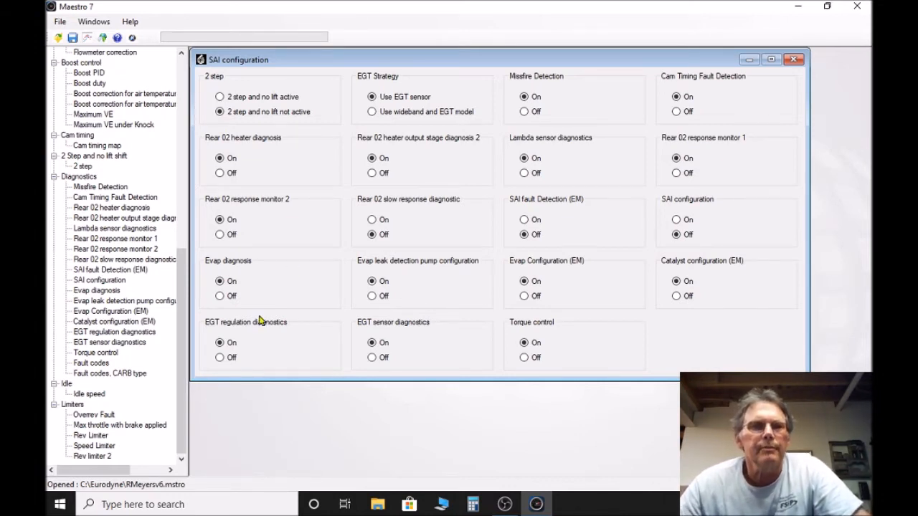
left_click(220, 296)
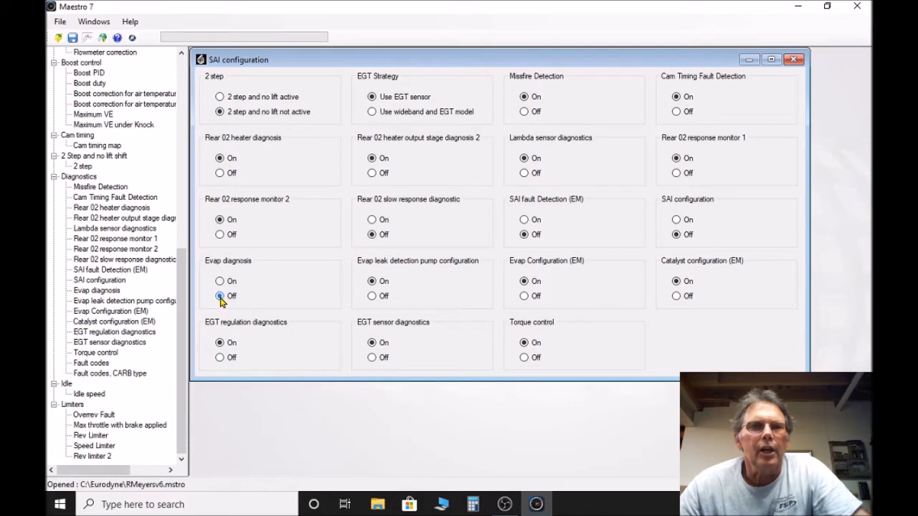
mouse_move(371, 300)
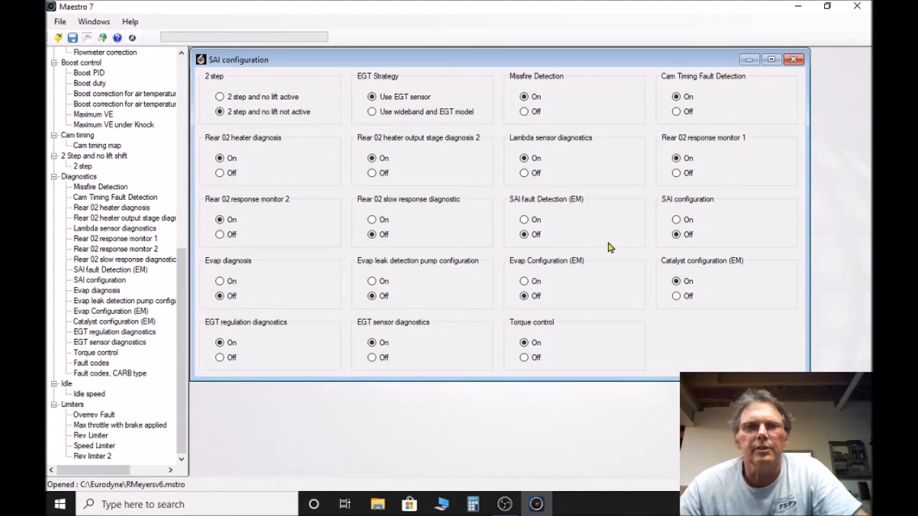
mouse_move(574, 199)
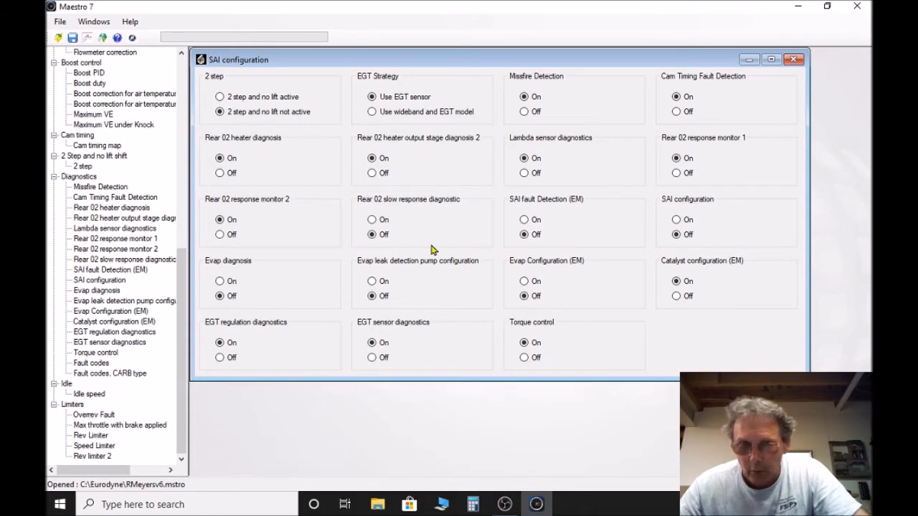
mouse_move(765, 86)
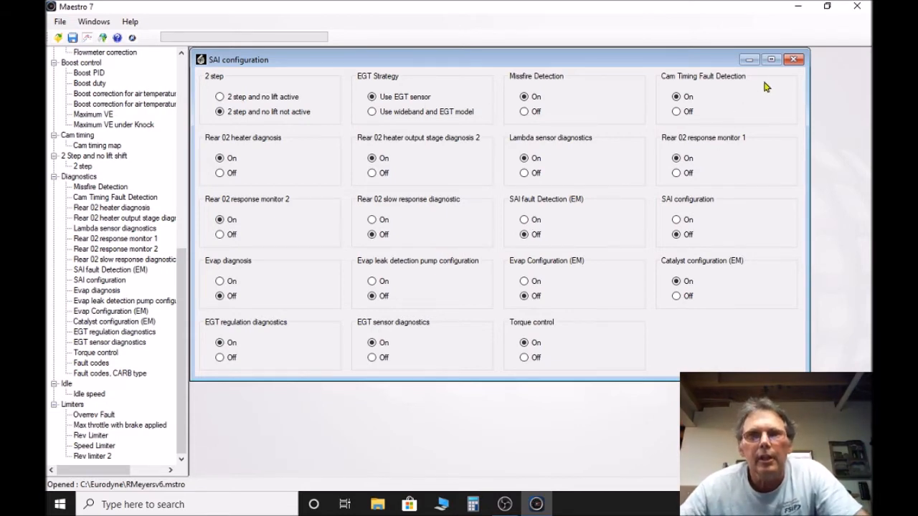
Step: Close the SAI configuration diagnostics window
left_click(794, 60)
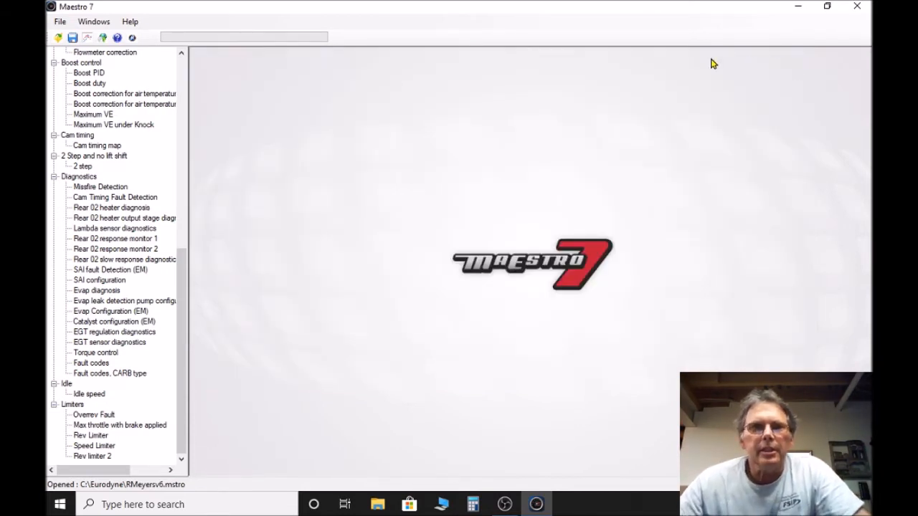
mouse_move(111, 405)
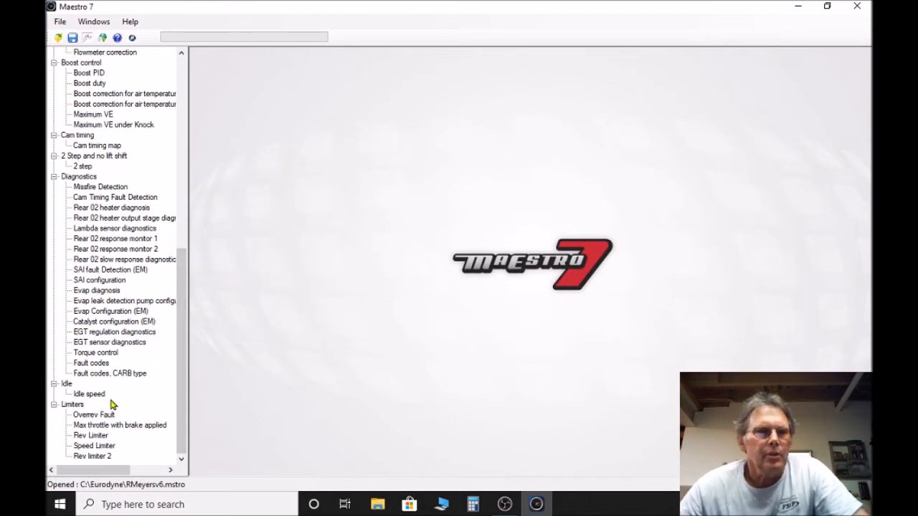
mouse_move(155, 375)
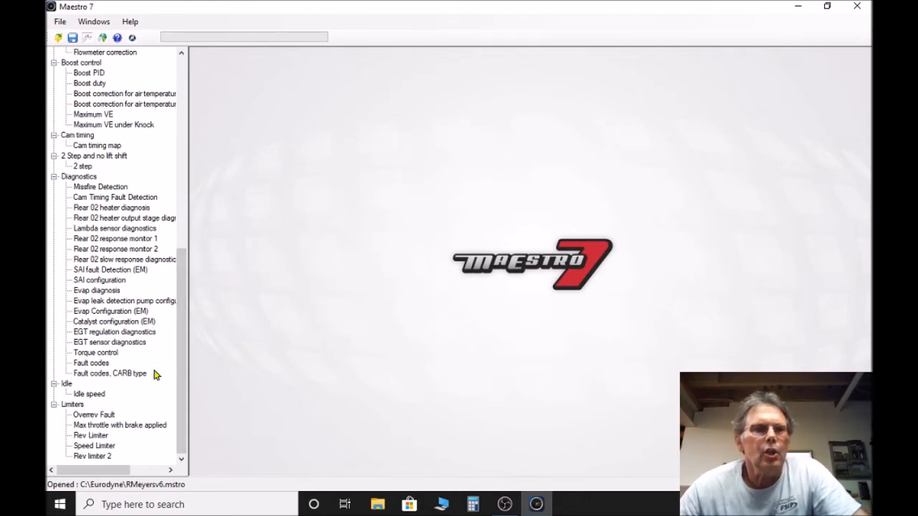
mouse_move(106, 264)
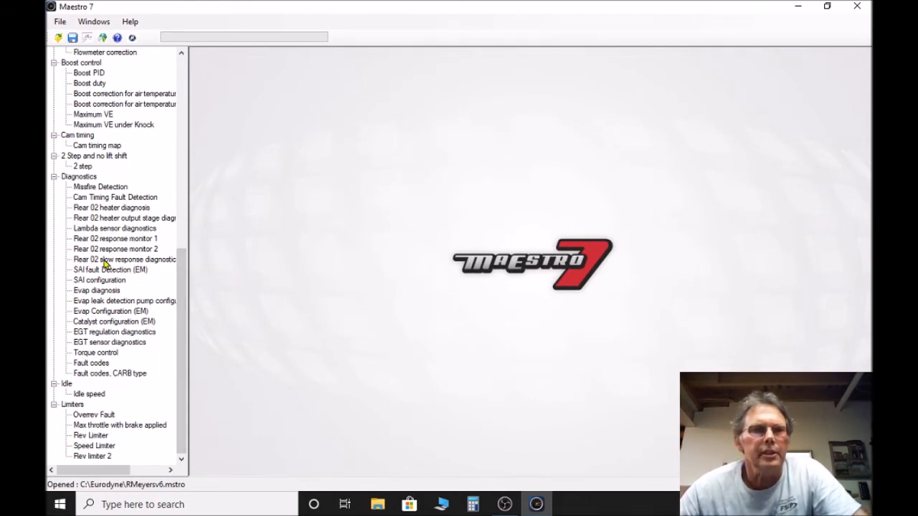
mouse_move(103, 371)
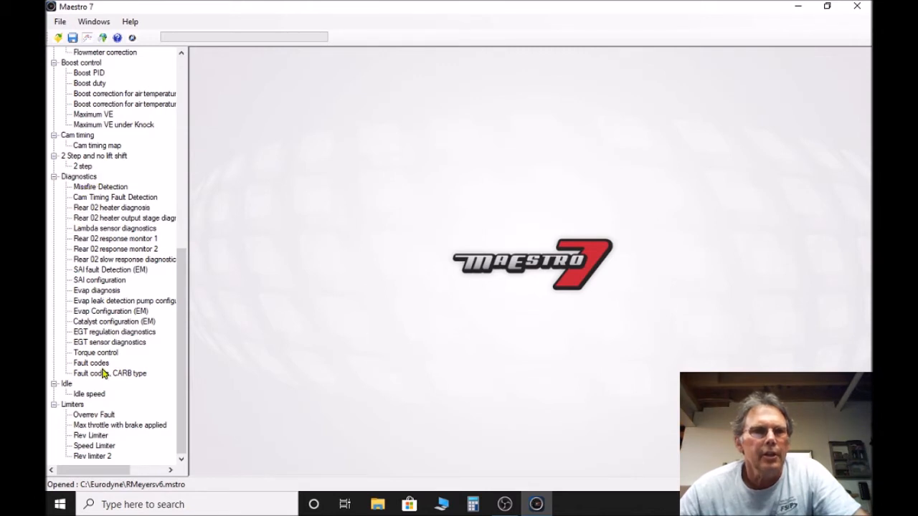
Step: Open the Fault codes table under Diagnostics
left_click(92, 362)
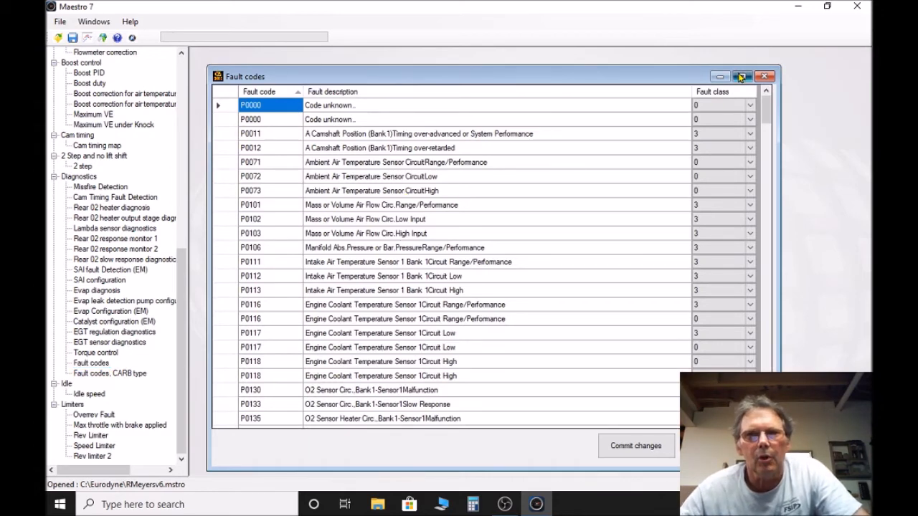
left_click(742, 77)
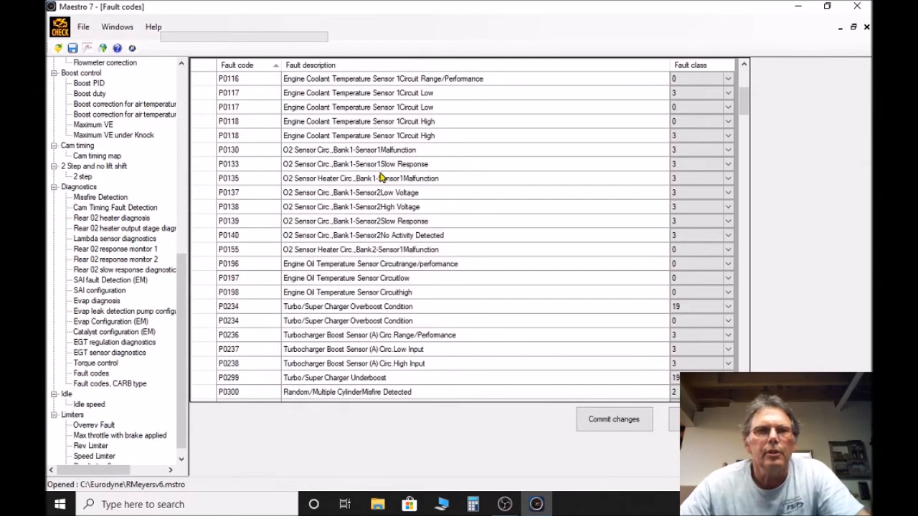
scroll("down", 3)
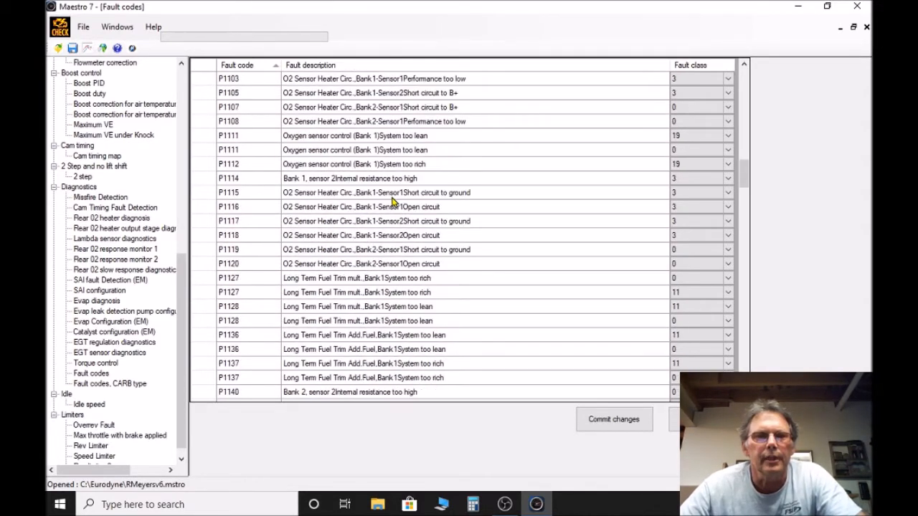
scroll("down", 3)
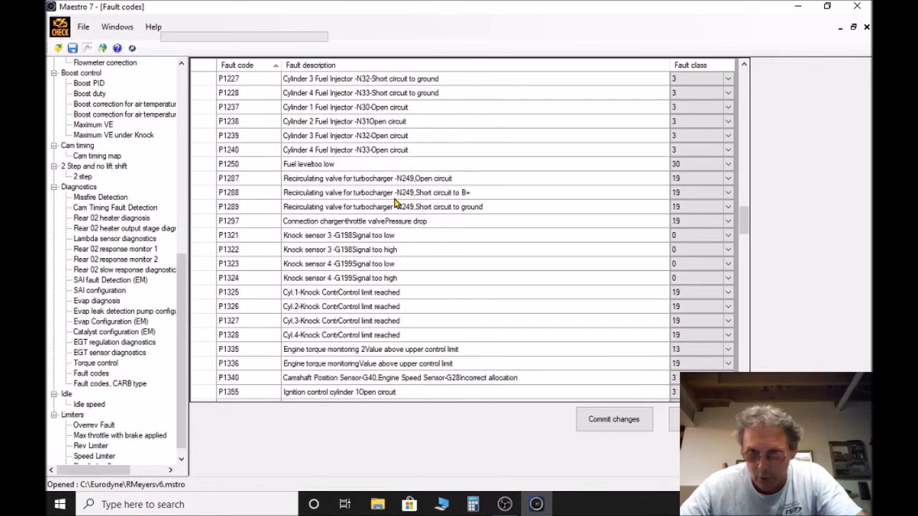
scroll("down", 3)
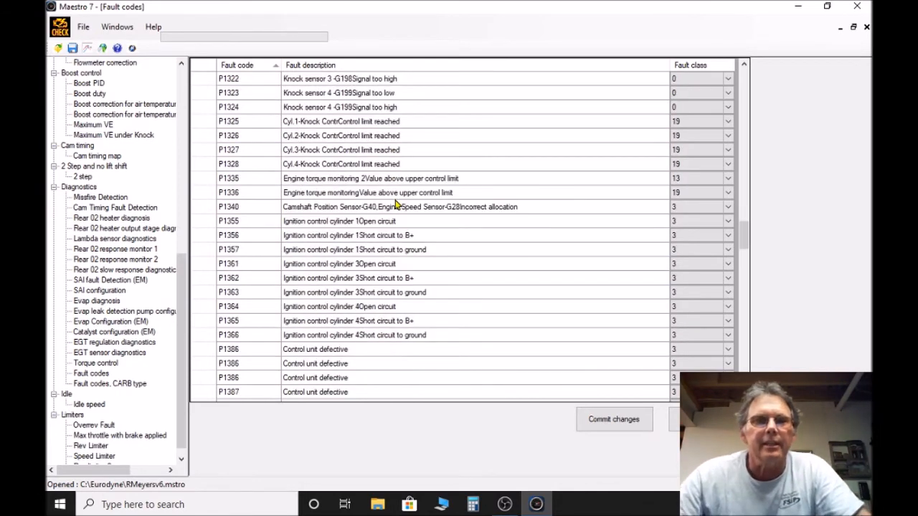
scroll("down", 3)
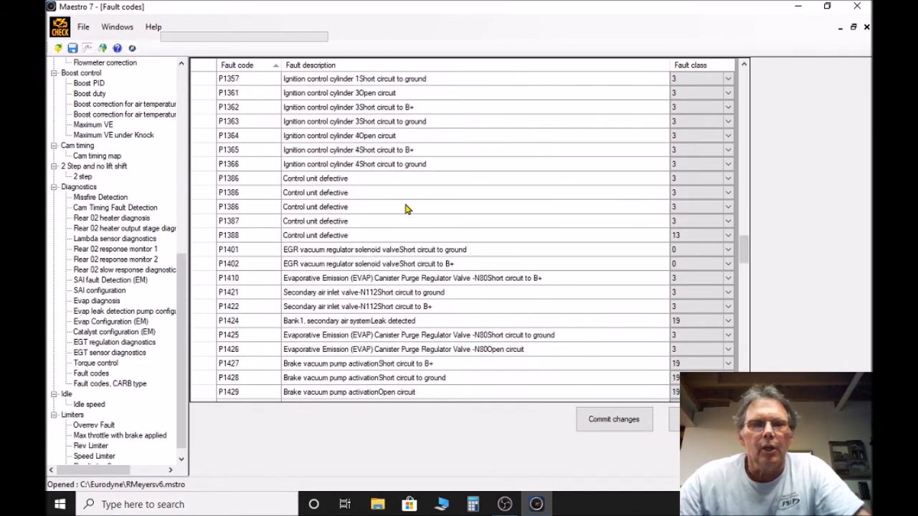
scroll("down", 3)
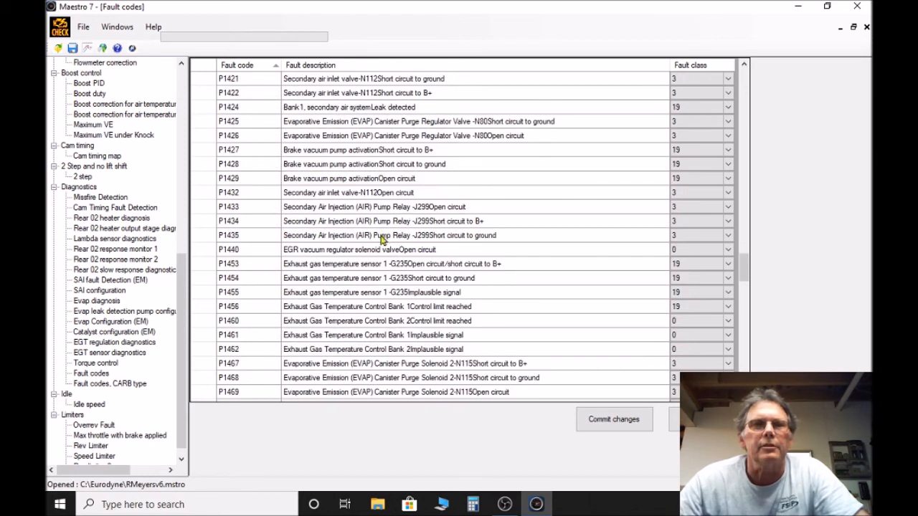
mouse_move(322, 207)
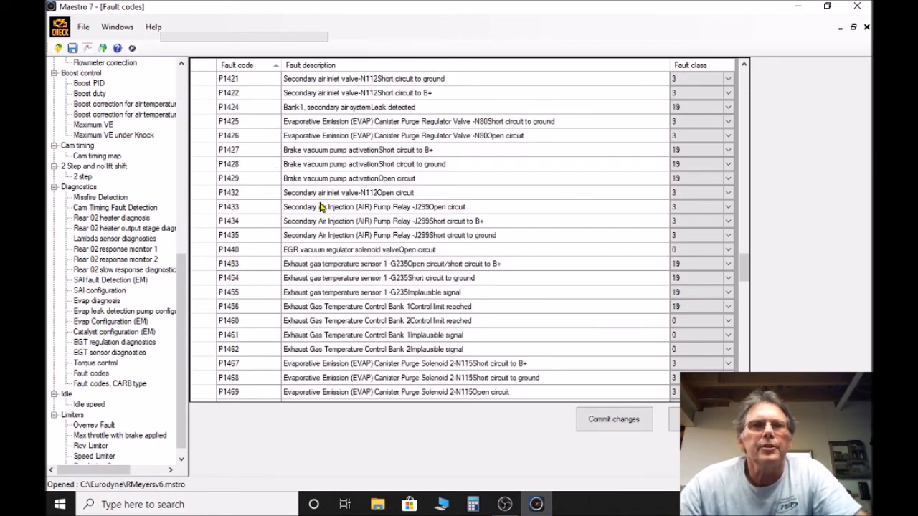
mouse_move(367, 199)
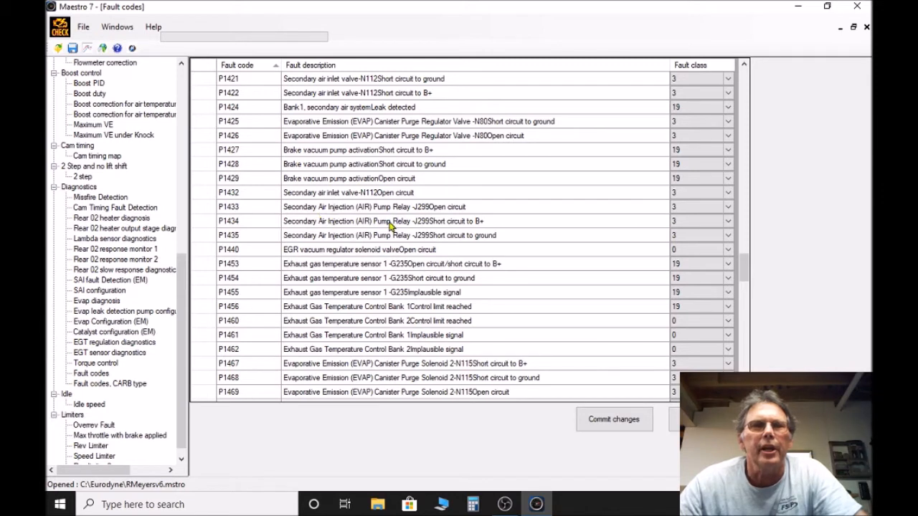
mouse_move(247, 193)
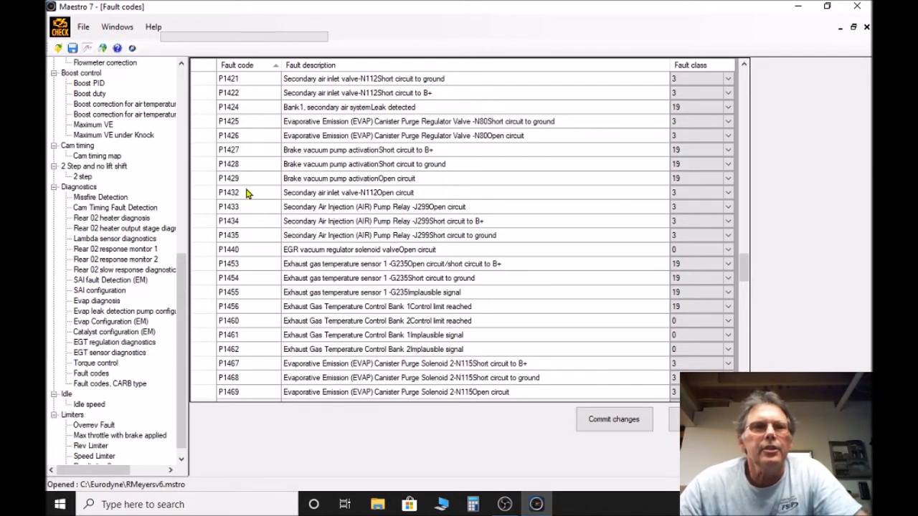
mouse_move(224, 198)
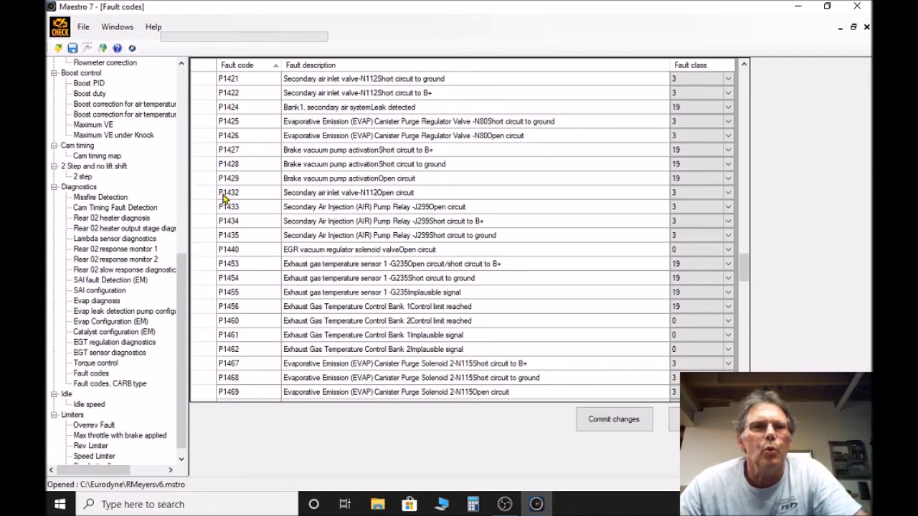
mouse_move(251, 228)
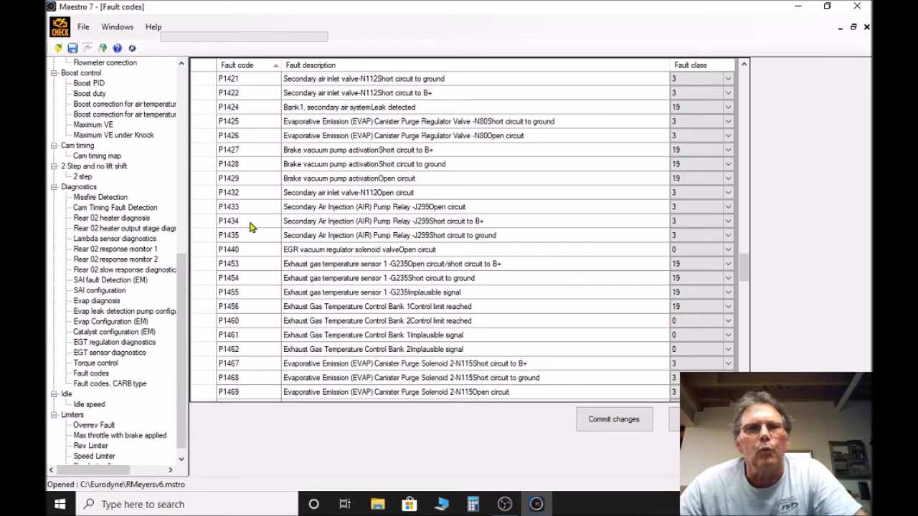
mouse_move(255, 226)
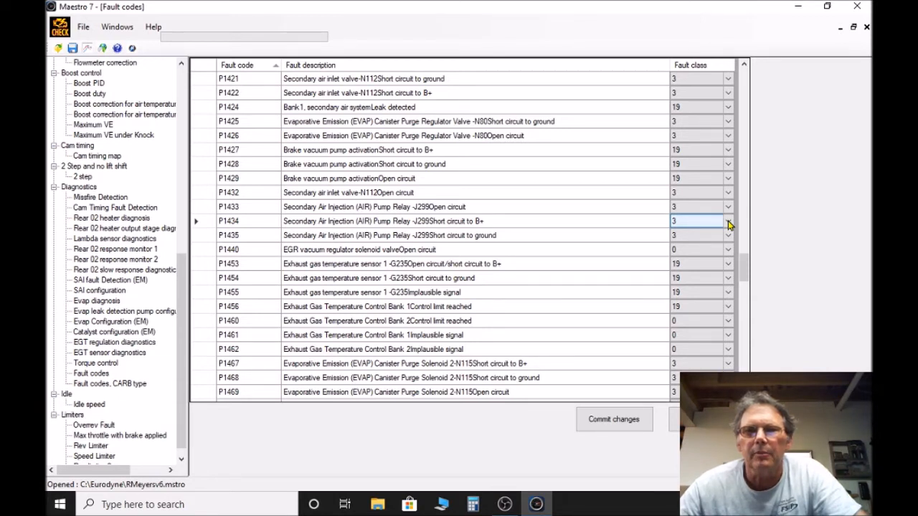
Step: Change P1434 (SAI pump relay short to B+) fault class from 3 to 0
left_click(728, 221)
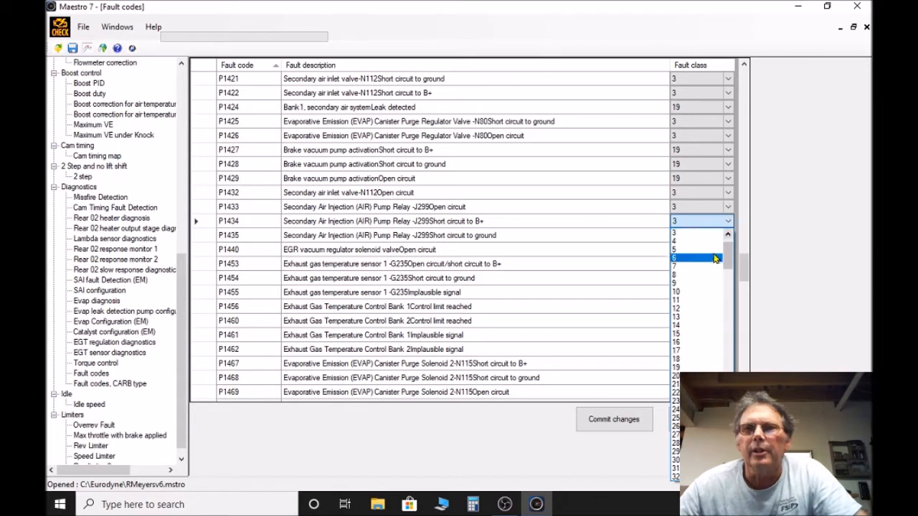
scroll("down", 3)
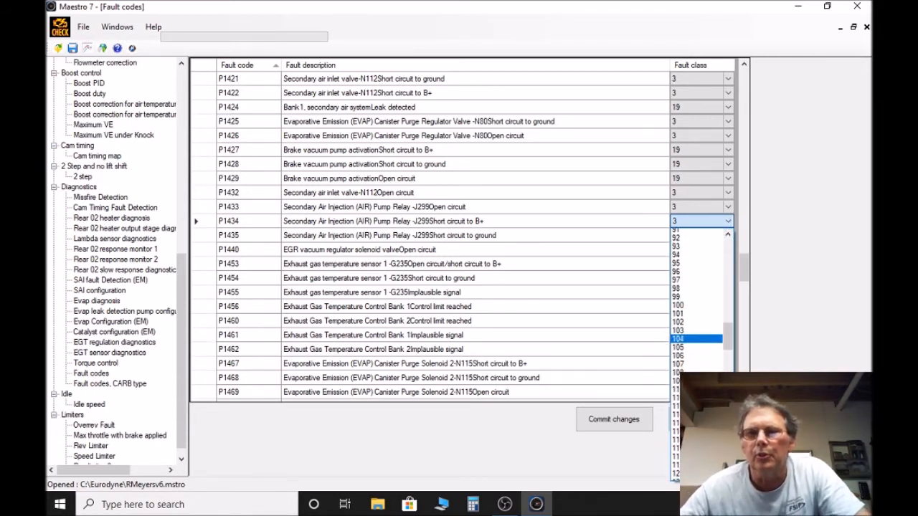
scroll("down", 3)
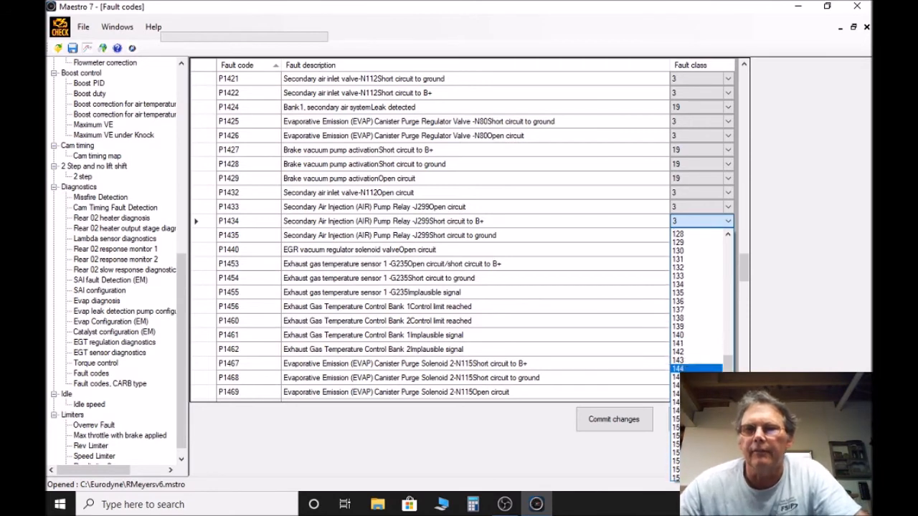
scroll("down", 3)
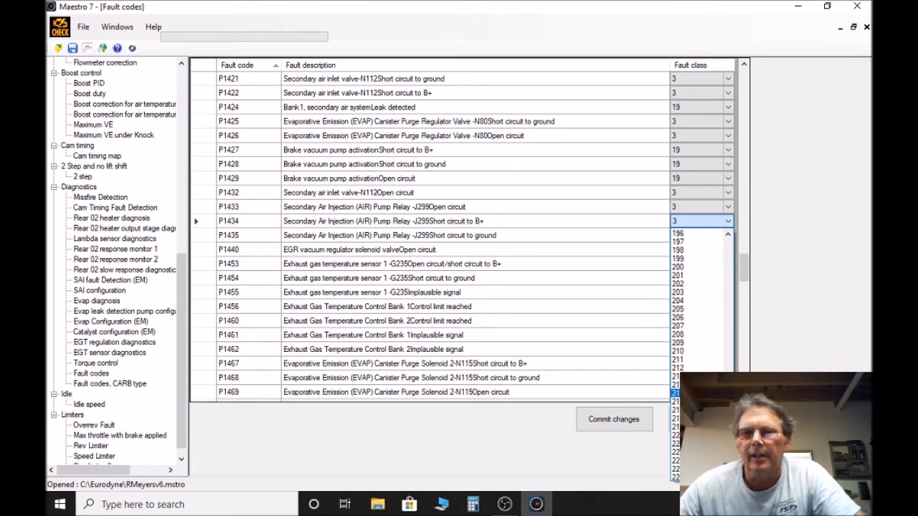
scroll("down", 3)
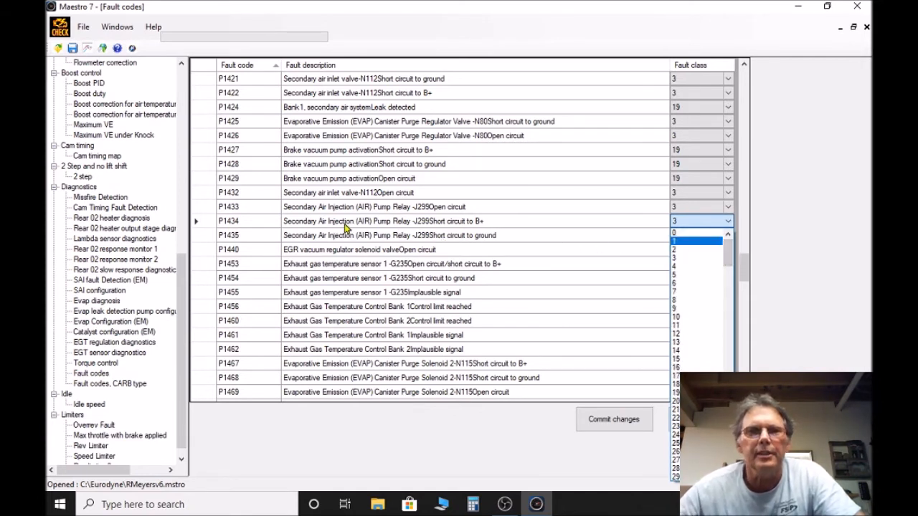
left_click(696, 232)
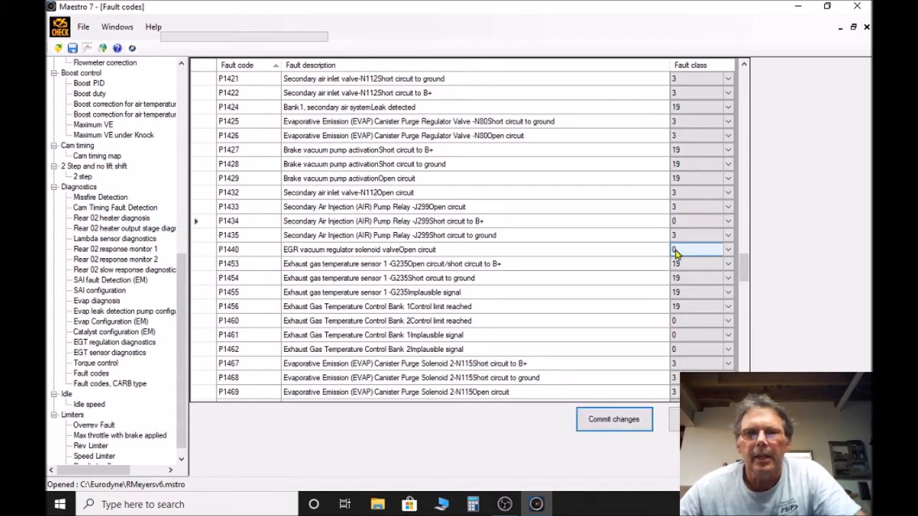
mouse_move(634, 177)
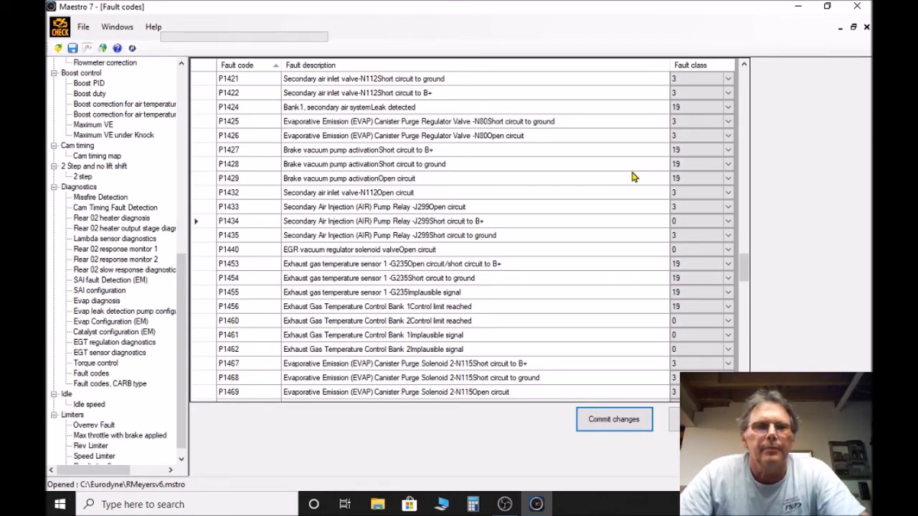
mouse_move(378, 206)
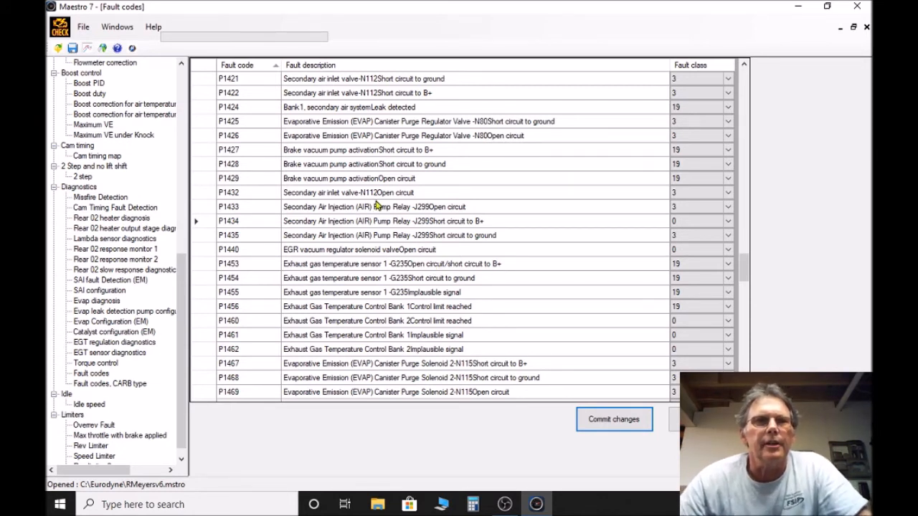
scroll("down", 3)
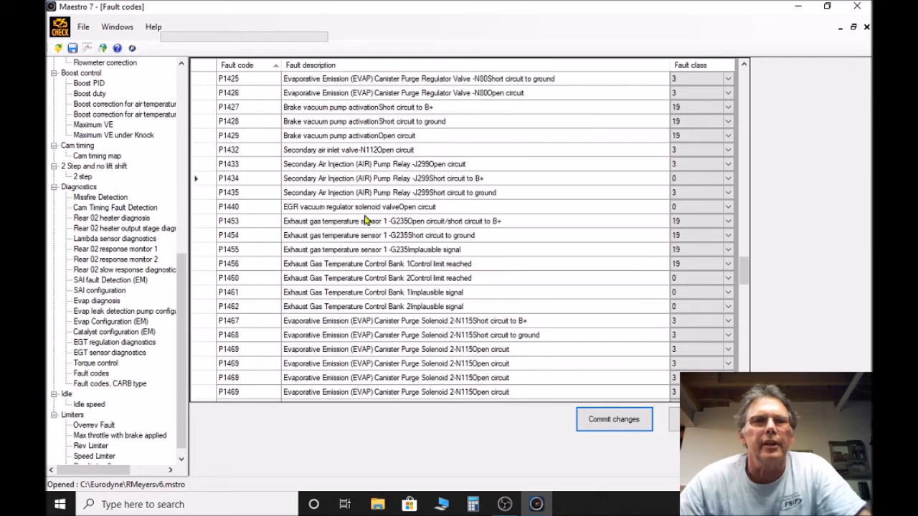
scroll("down", 3)
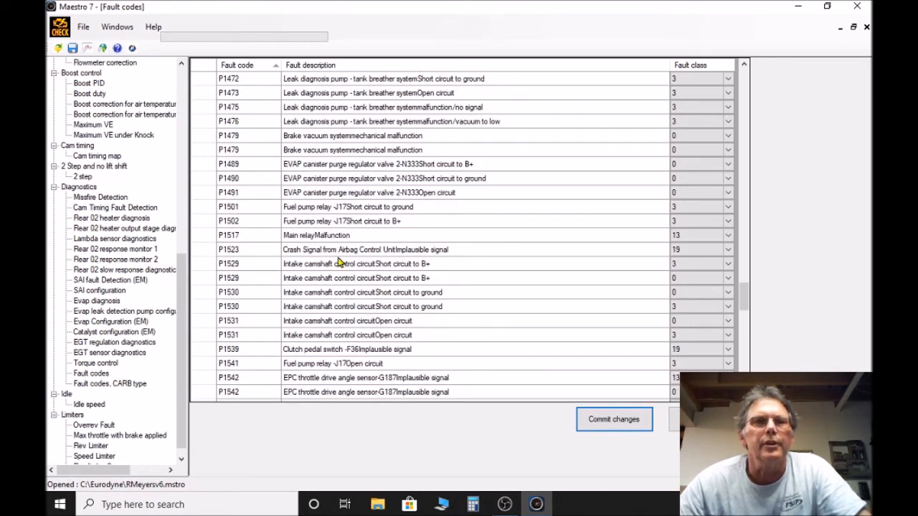
scroll("up", 3)
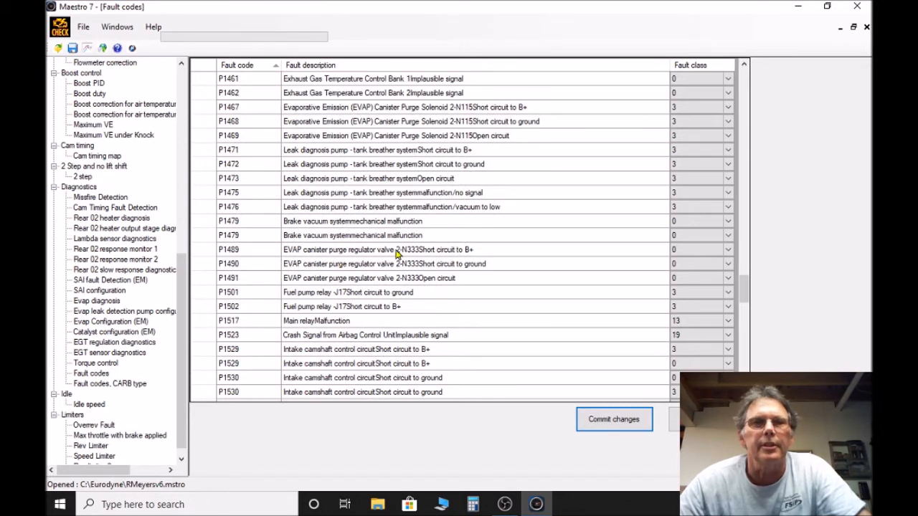
mouse_move(477, 268)
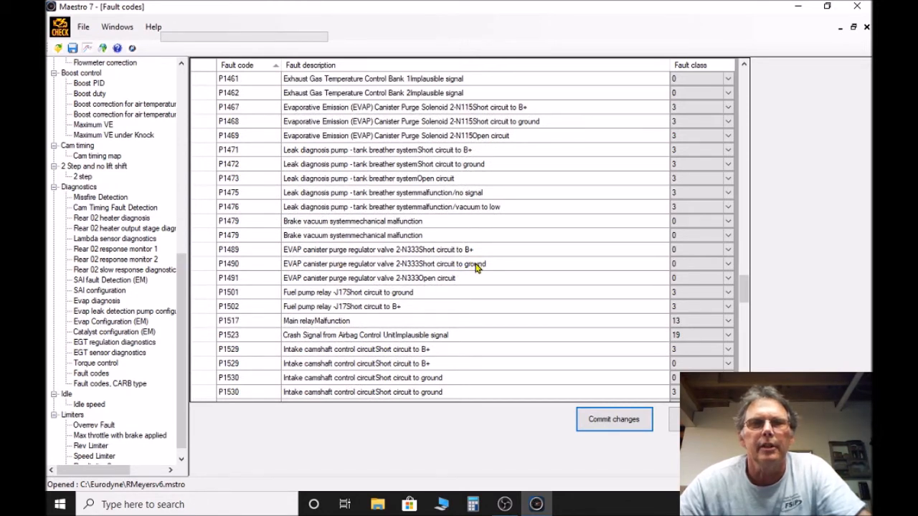
mouse_move(338, 246)
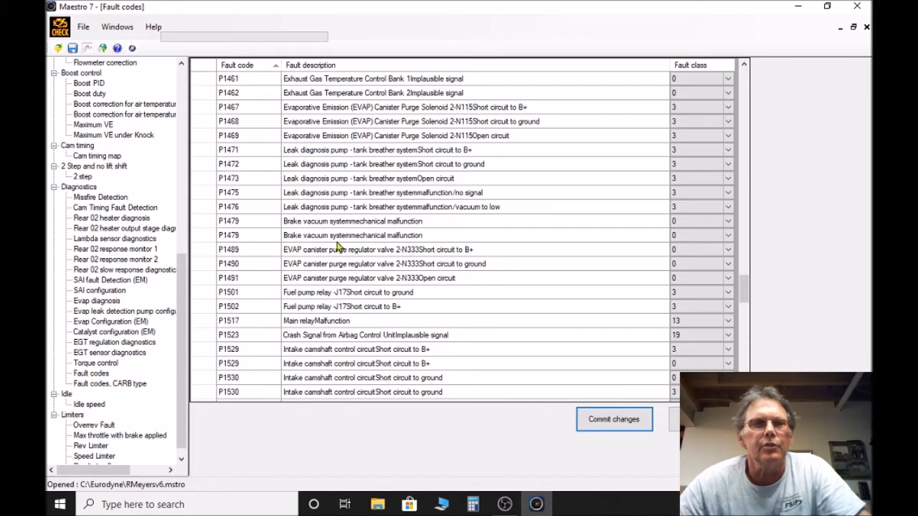
mouse_move(236, 249)
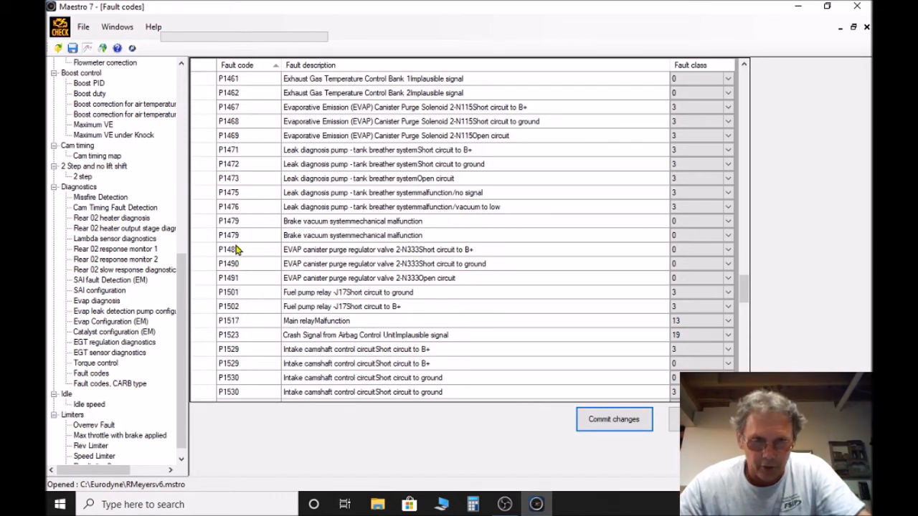
mouse_move(379, 274)
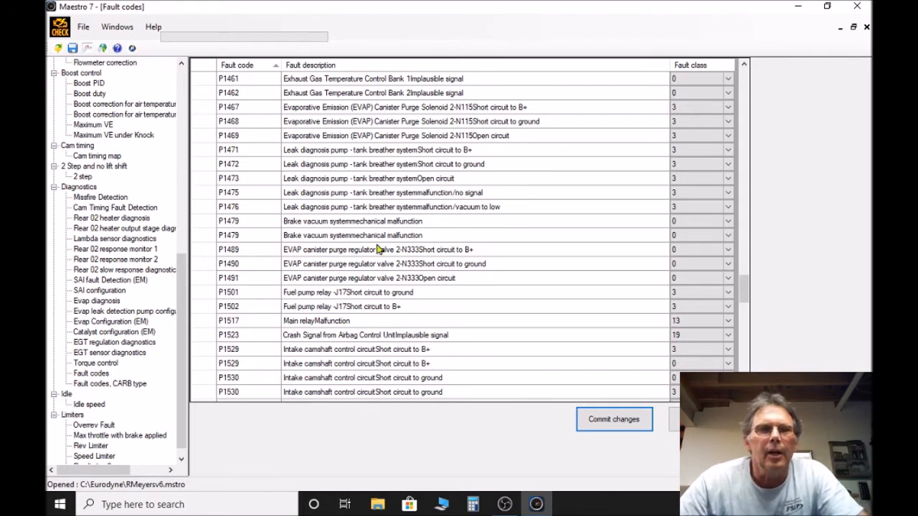
mouse_move(568, 264)
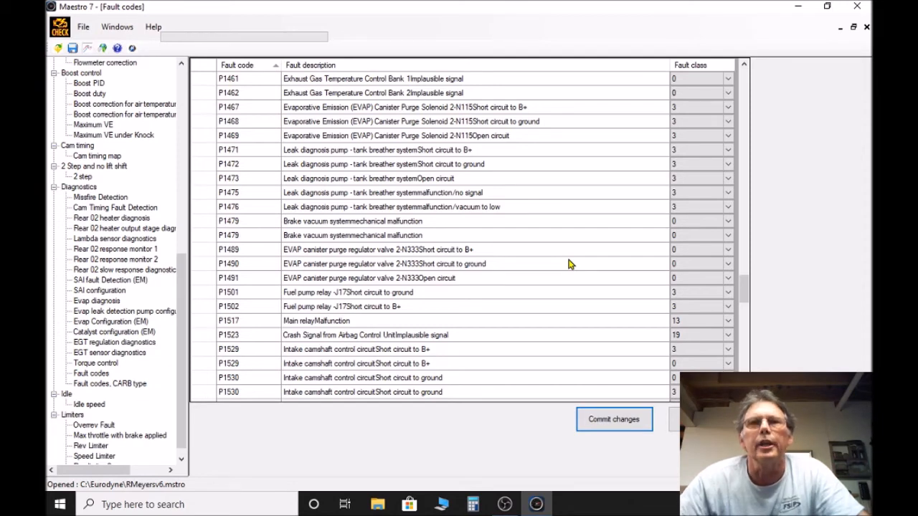
mouse_move(549, 288)
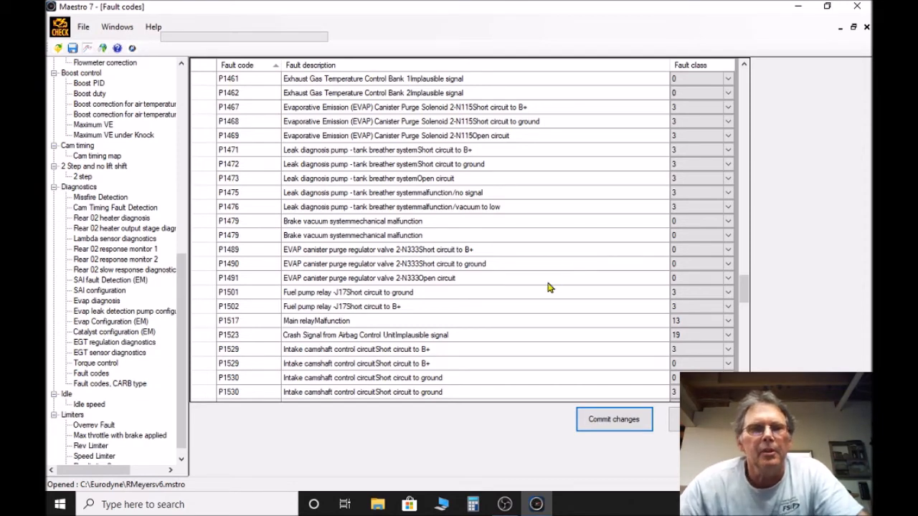
scroll("down", 3)
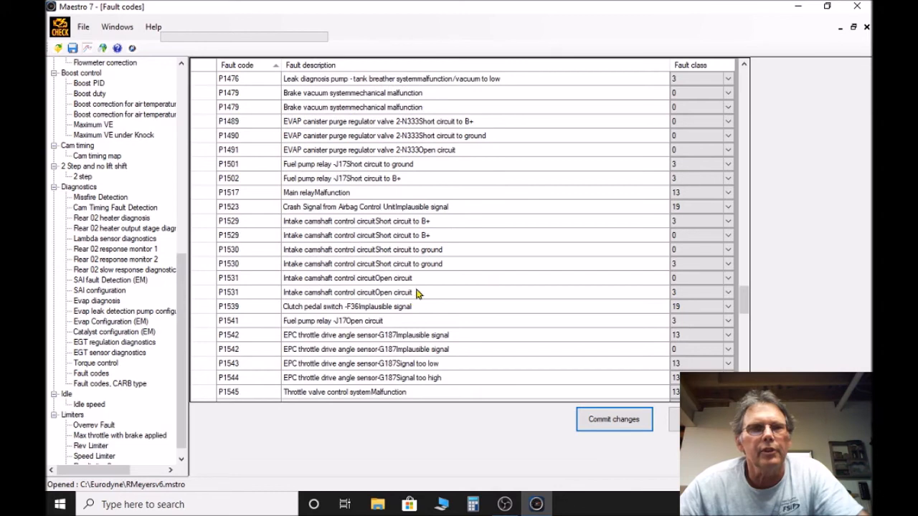
scroll("down", 3)
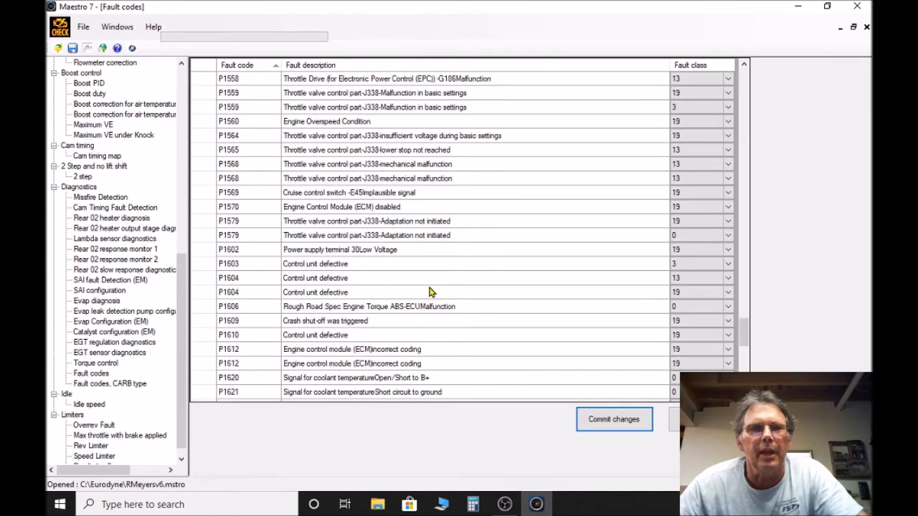
scroll("down", 3)
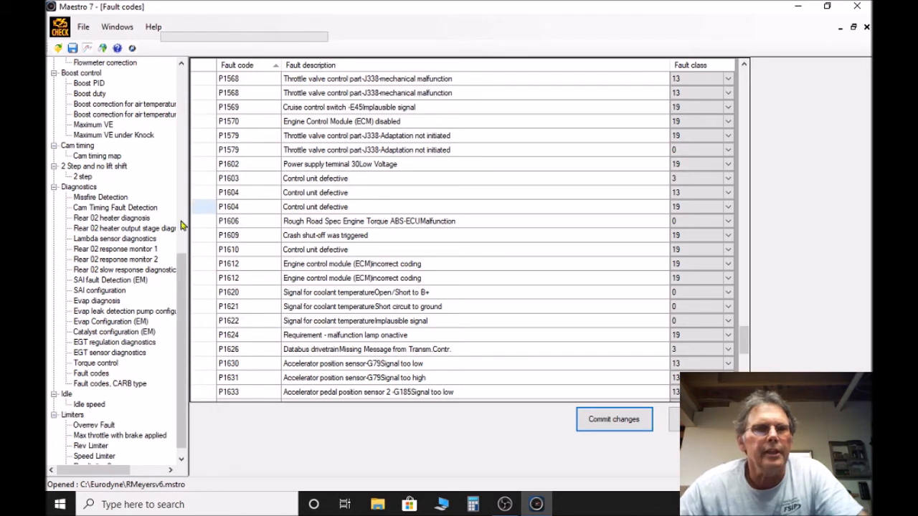
mouse_move(180, 383)
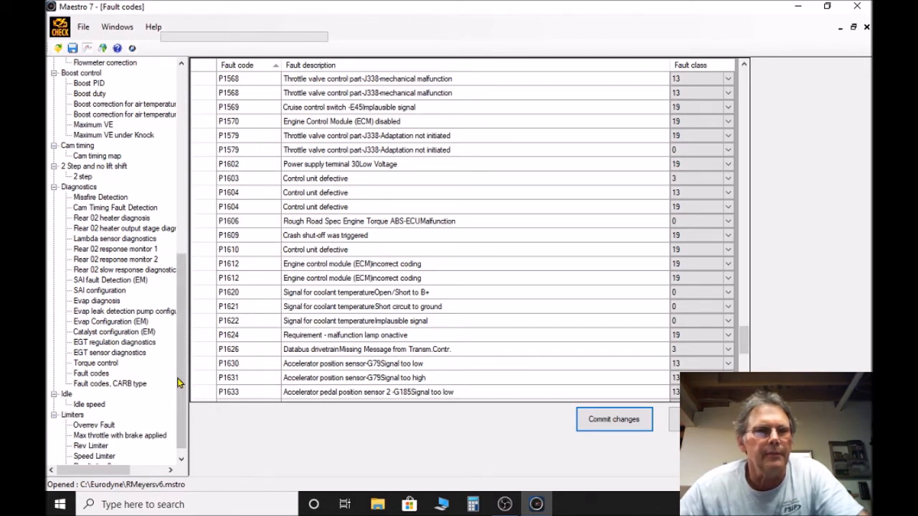
mouse_move(150, 371)
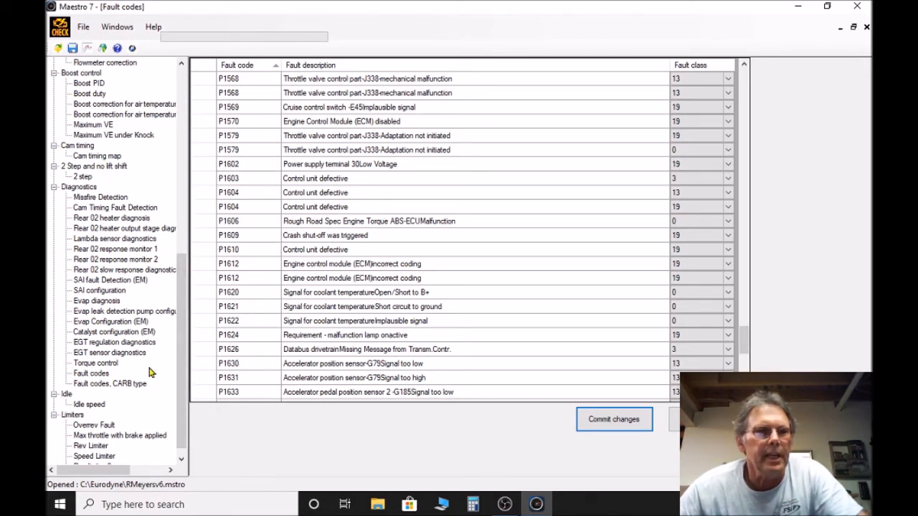
left_click(109, 383)
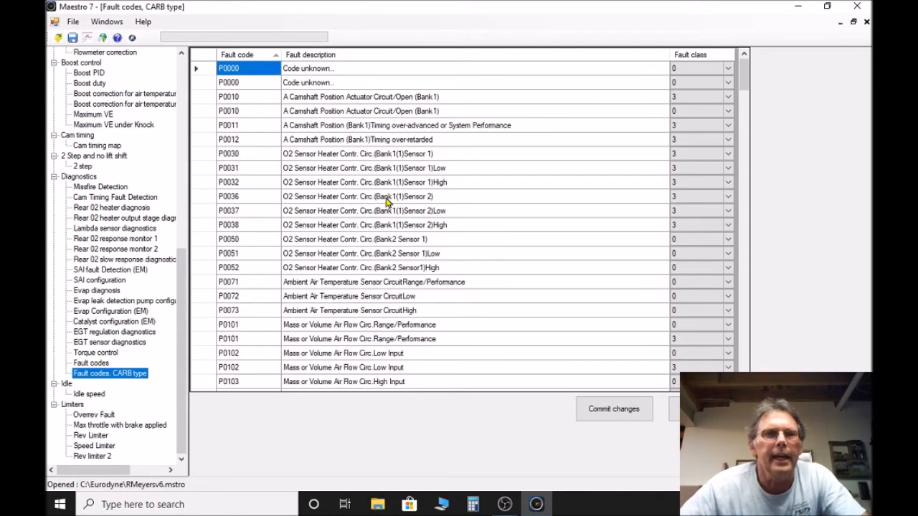
scroll("down", 3)
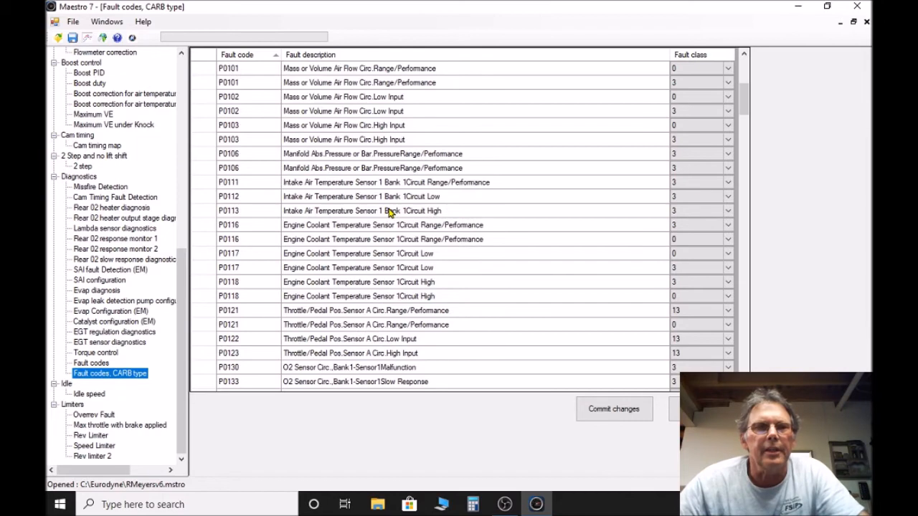
scroll("down", 3)
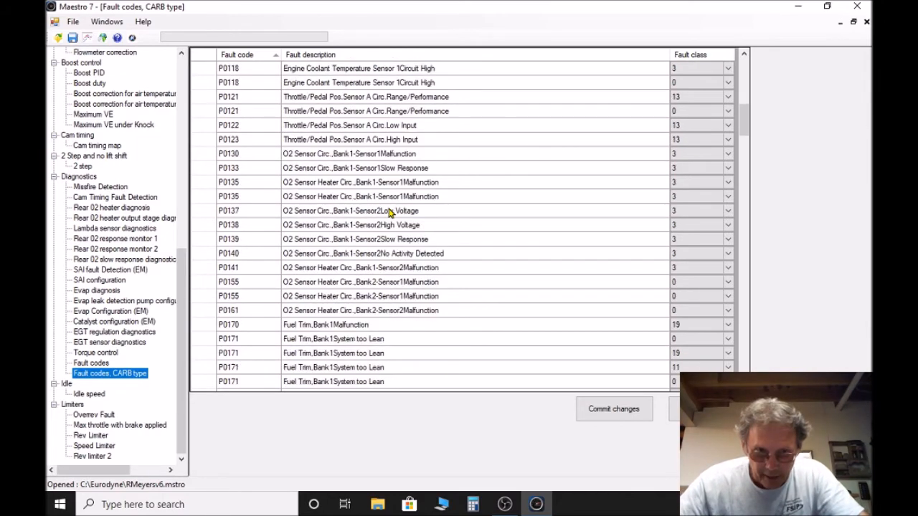
scroll("down", 3)
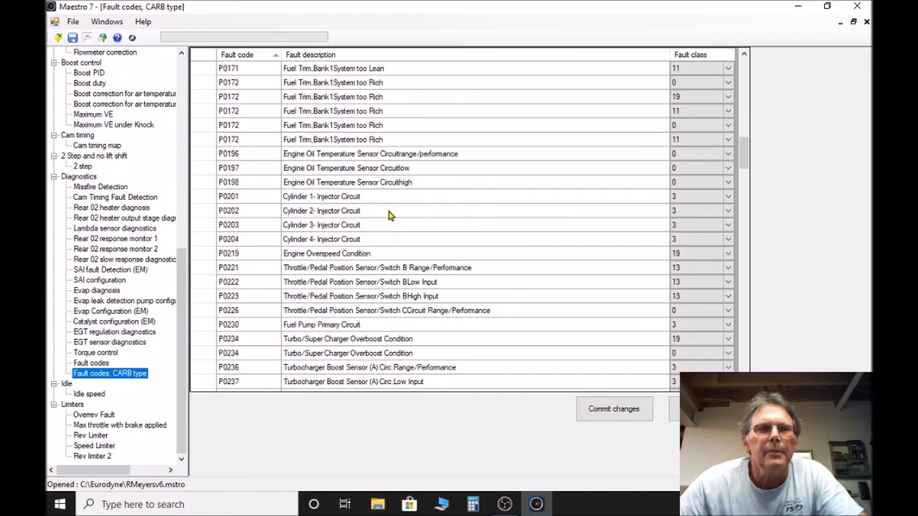
scroll("down", 3)
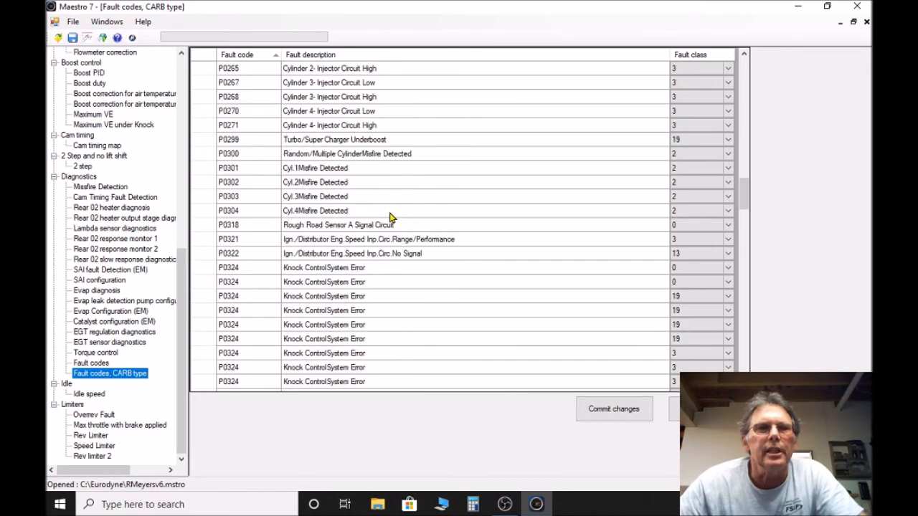
scroll("down", 3)
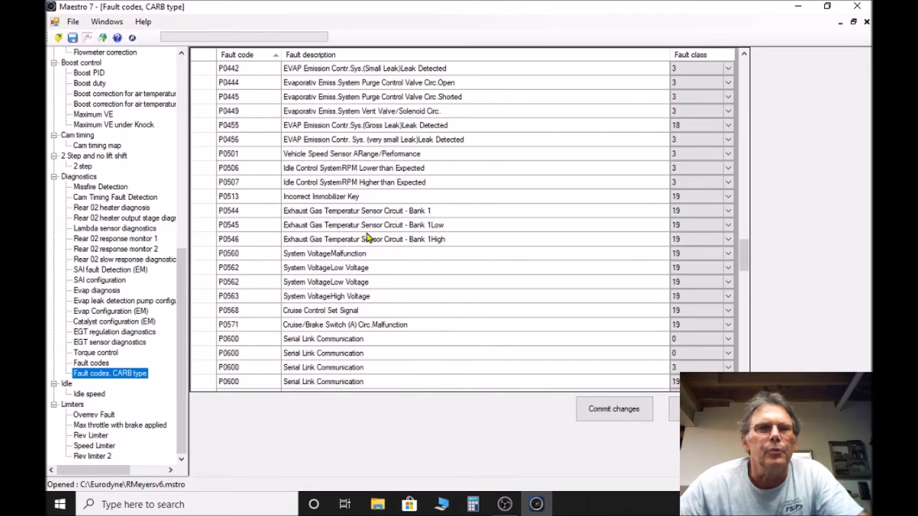
scroll("up", 3)
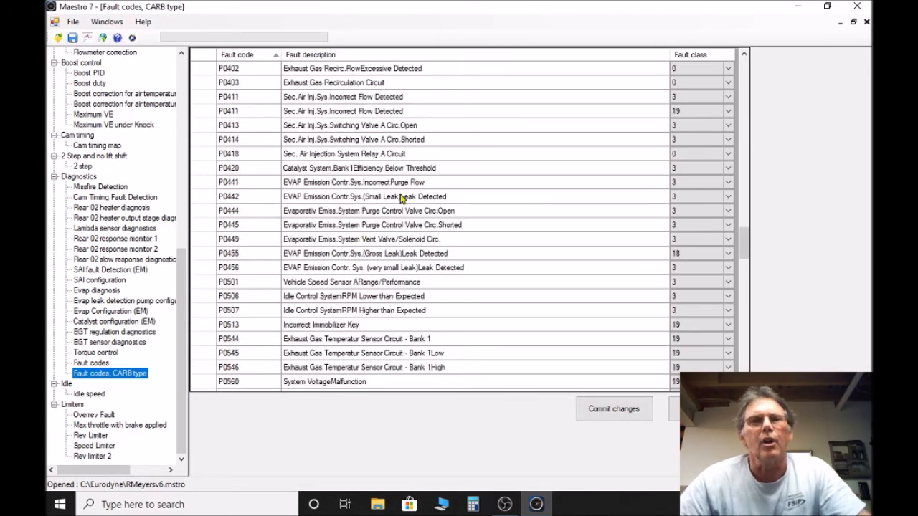
scroll("up", 3)
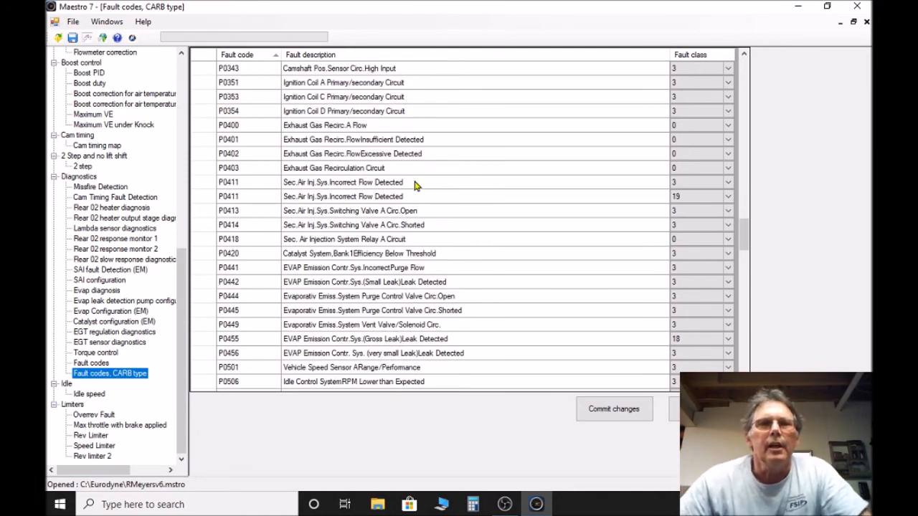
mouse_move(264, 241)
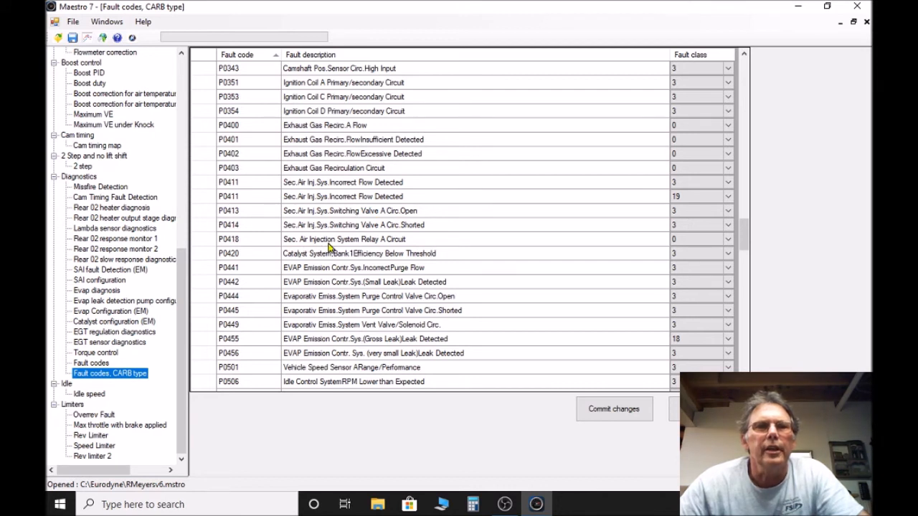
mouse_move(402, 245)
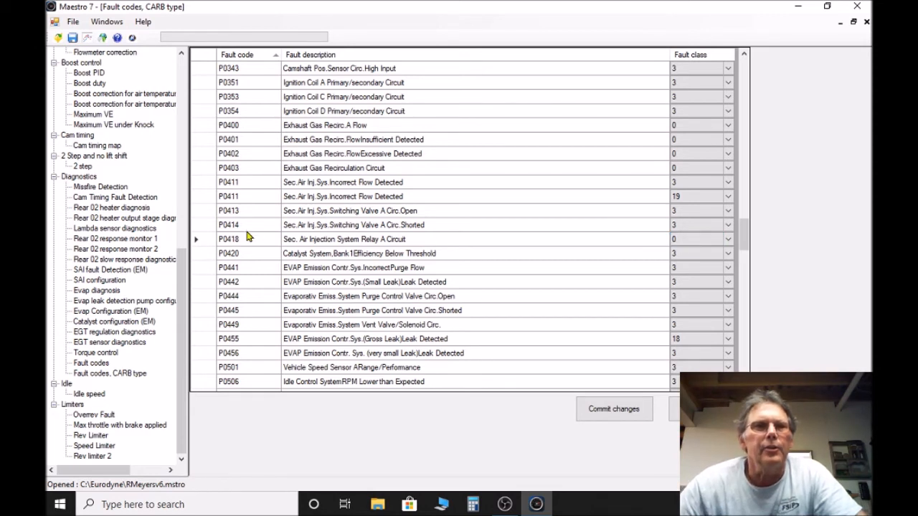
mouse_move(243, 246)
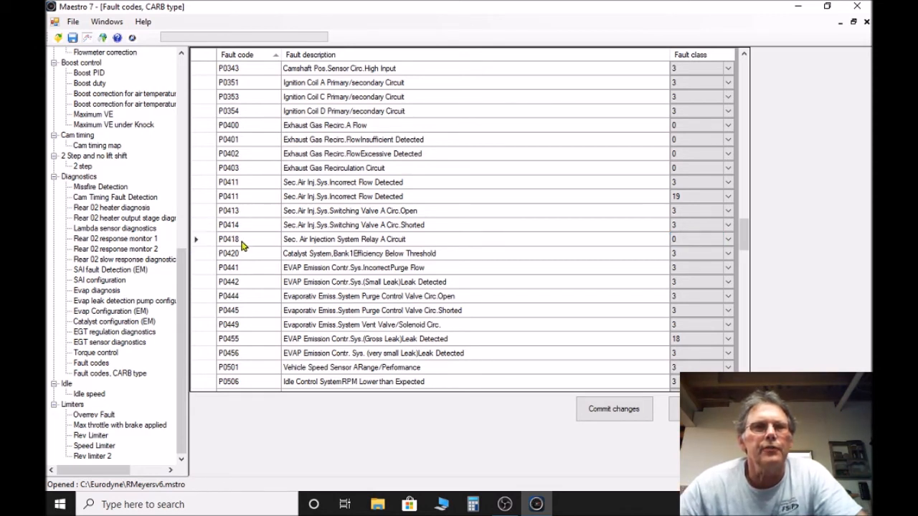
Step: Reopen the standard Fault codes table and confirm P1434 remains at class 0
left_click(91, 363)
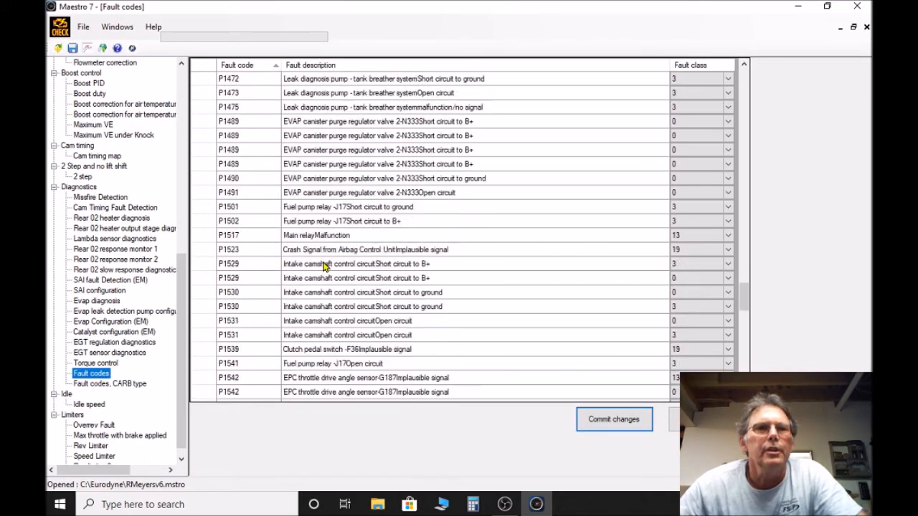
scroll("up", 3)
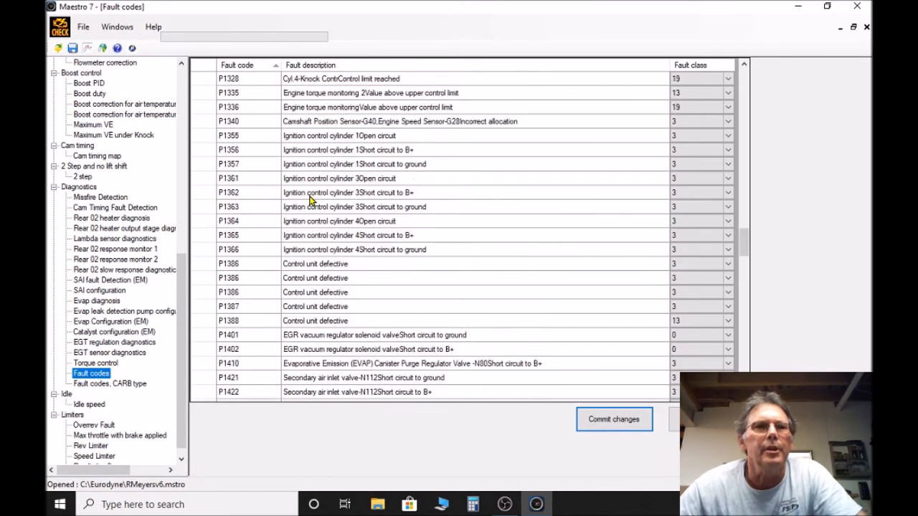
scroll("down", 3)
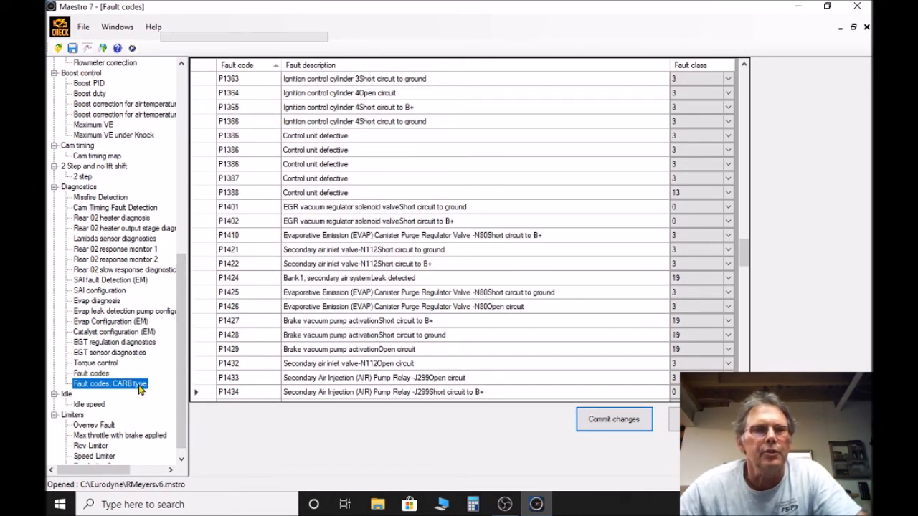
Step: Switch to the CARB-type fault codes table and scroll down to P3xxx and back
left_click(109, 384)
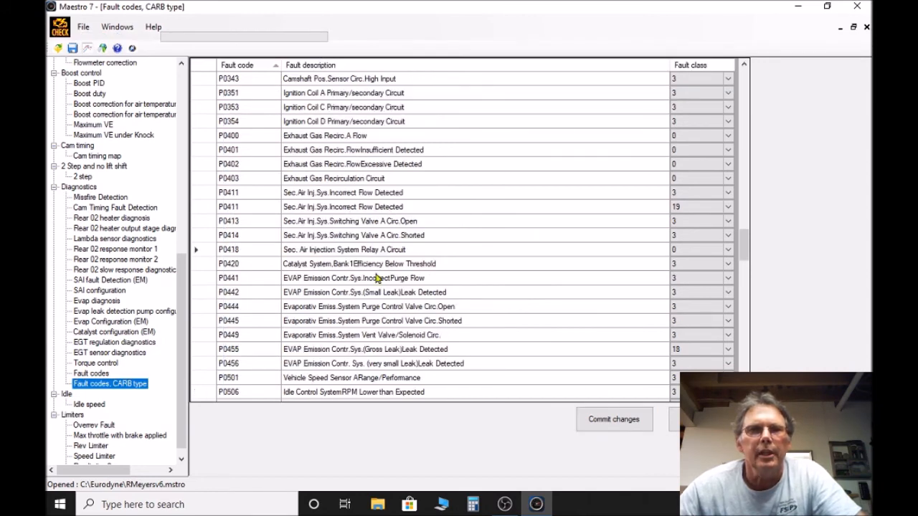
scroll("down", 3)
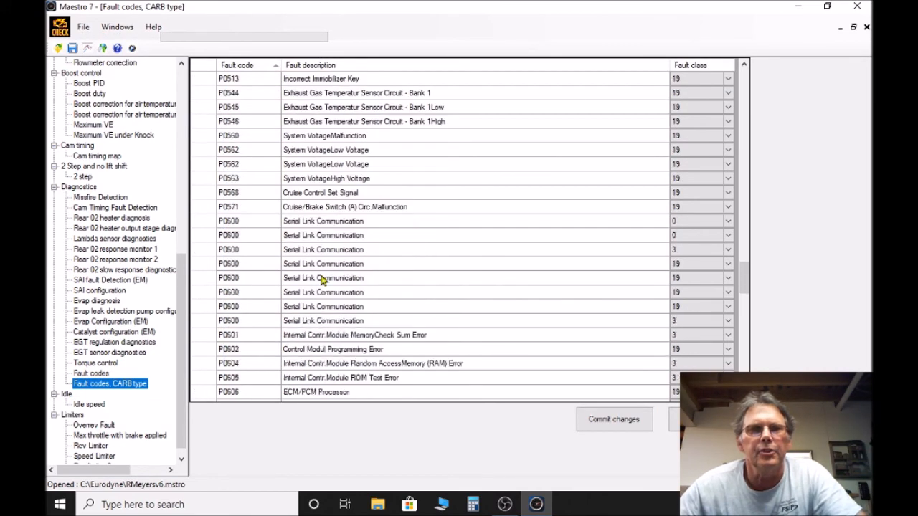
scroll("down", 3)
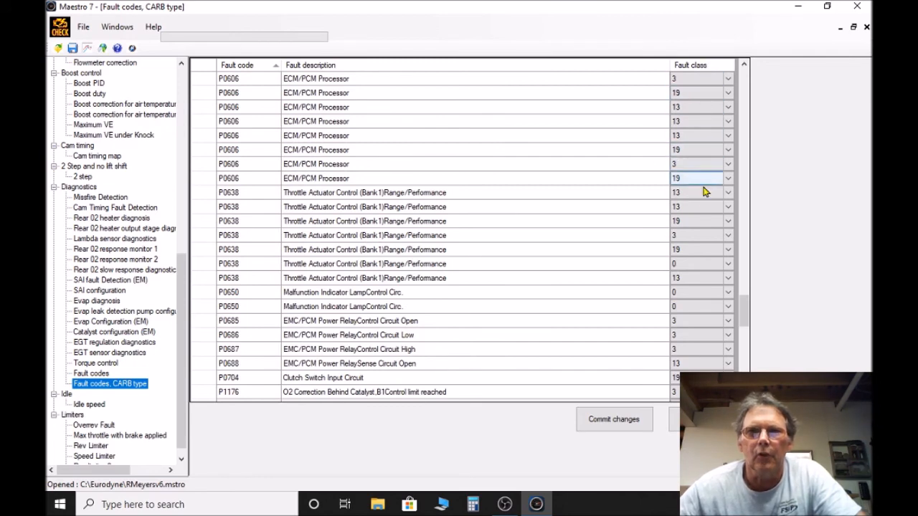
scroll("down", 3)
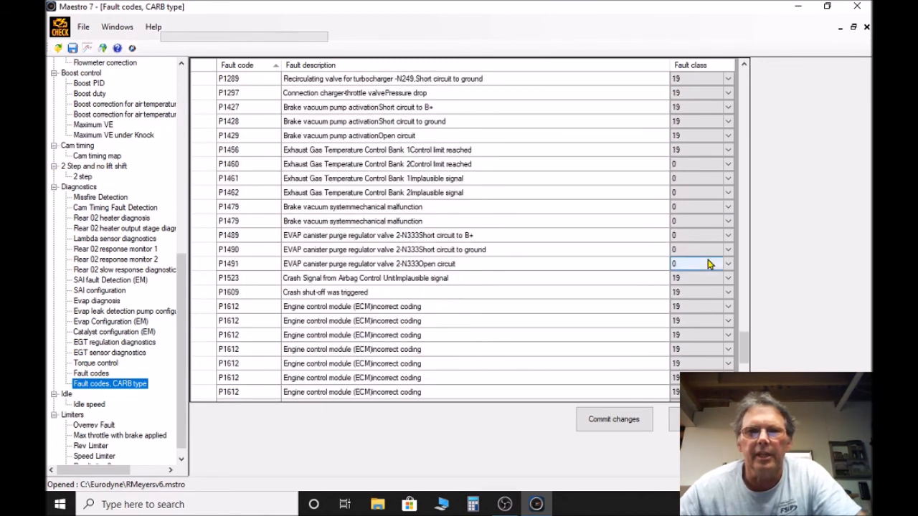
scroll("down", 3)
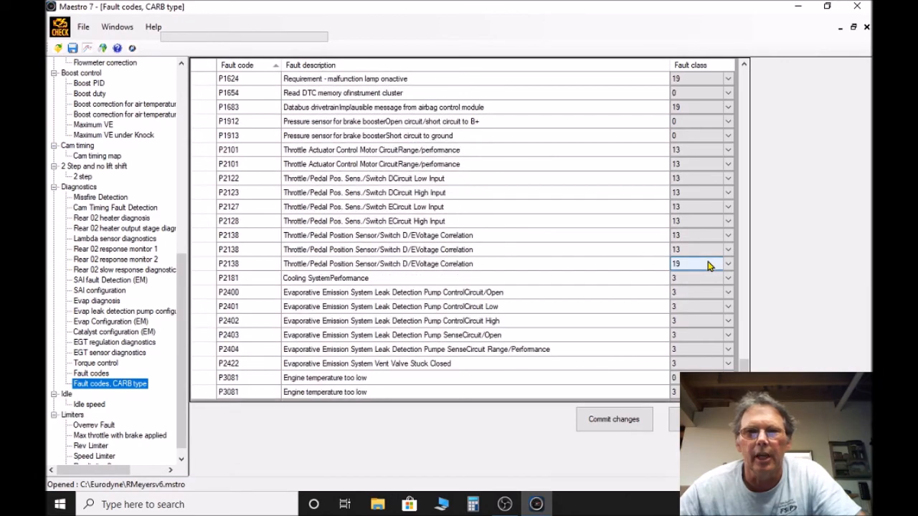
scroll("up", 3)
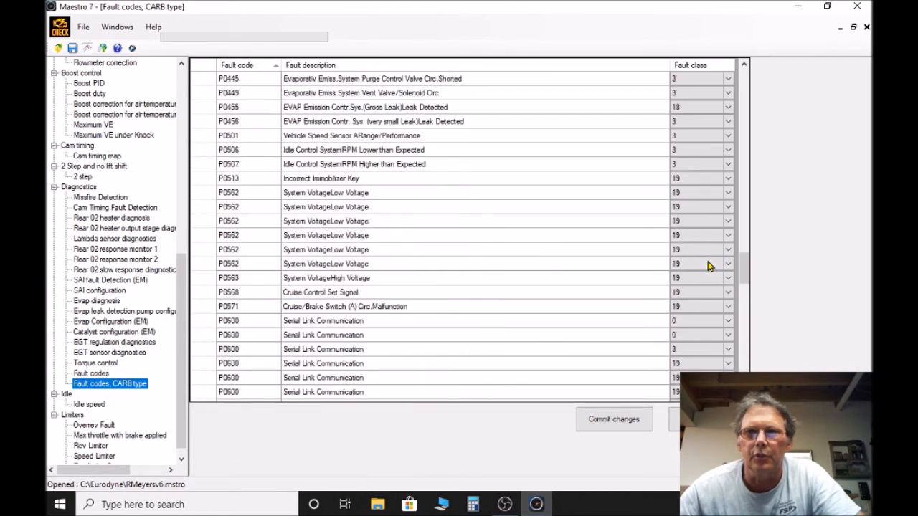
scroll("up", 3)
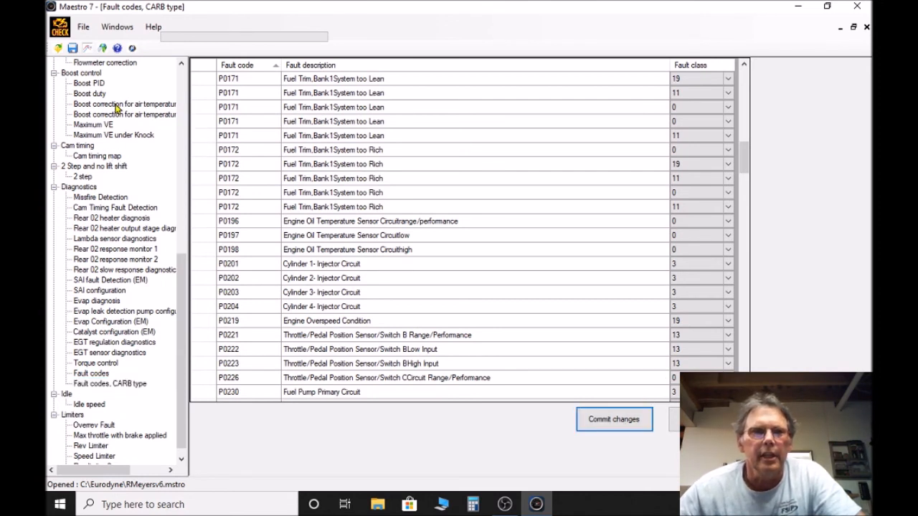
mouse_move(72, 47)
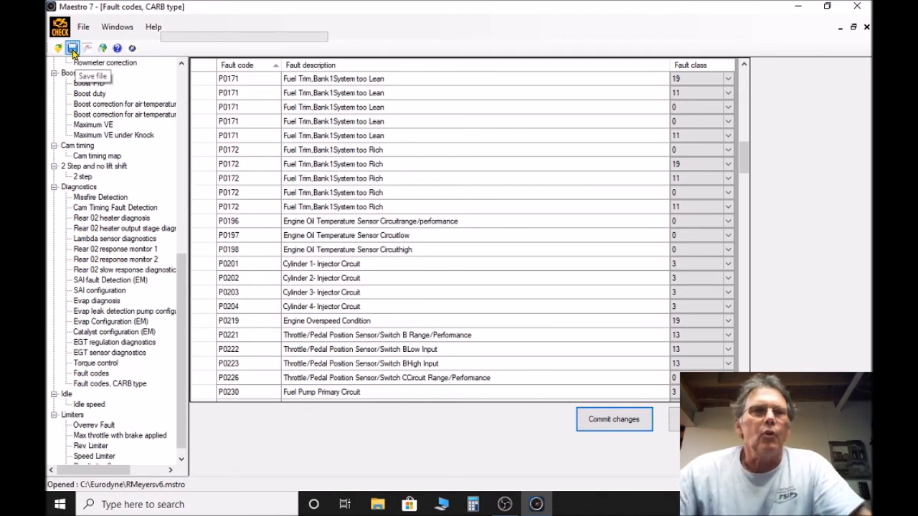
mouse_move(117, 124)
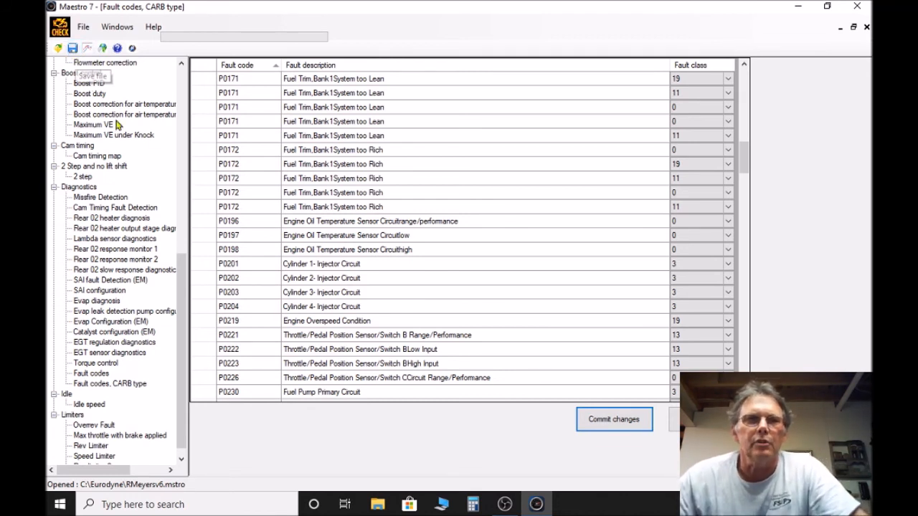
mouse_move(352, 158)
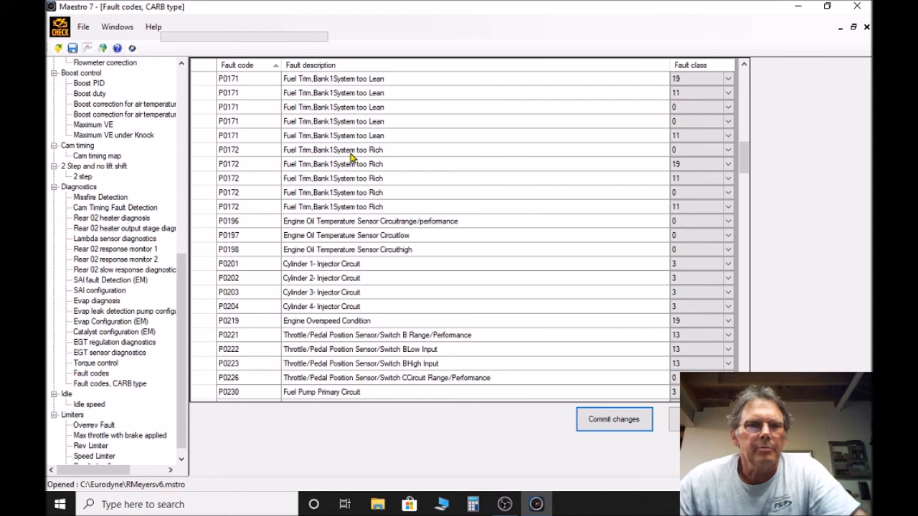
mouse_move(356, 160)
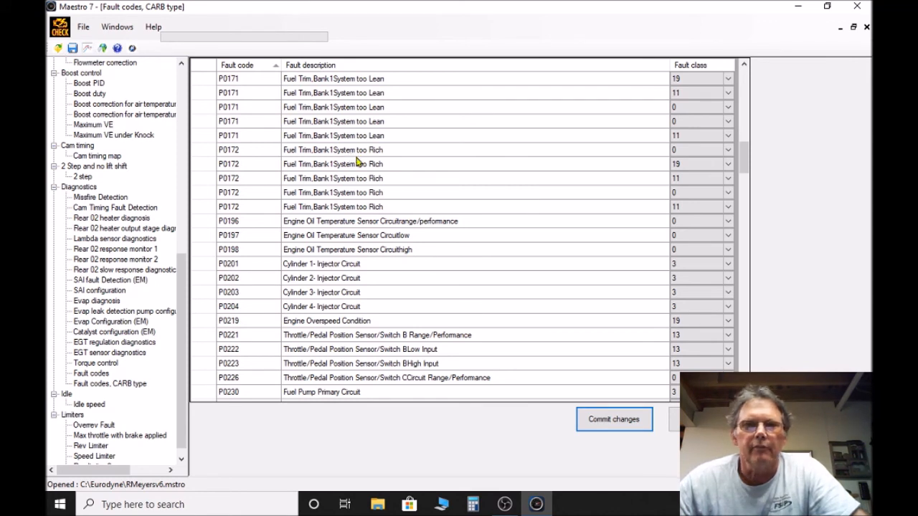
mouse_move(385, 188)
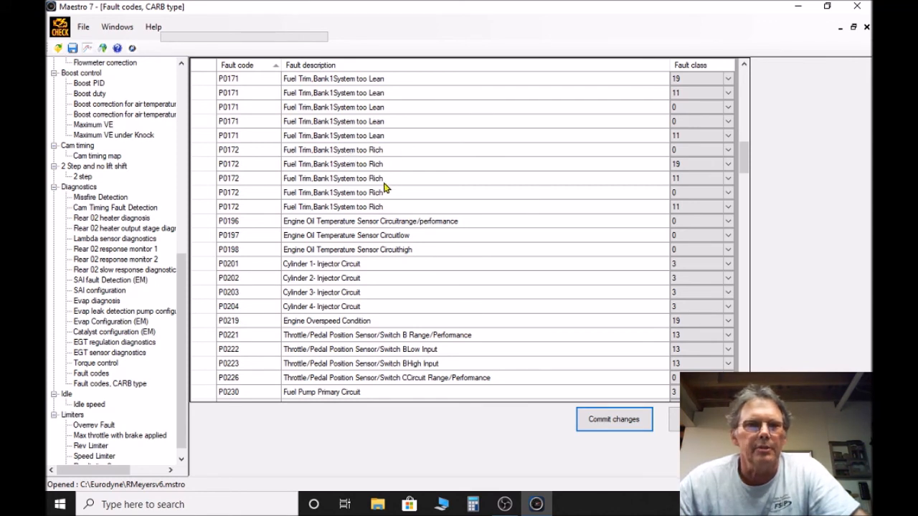
Step: Scroll the CARB-type table back up to the P011x–P015x codes
scroll("up", 3)
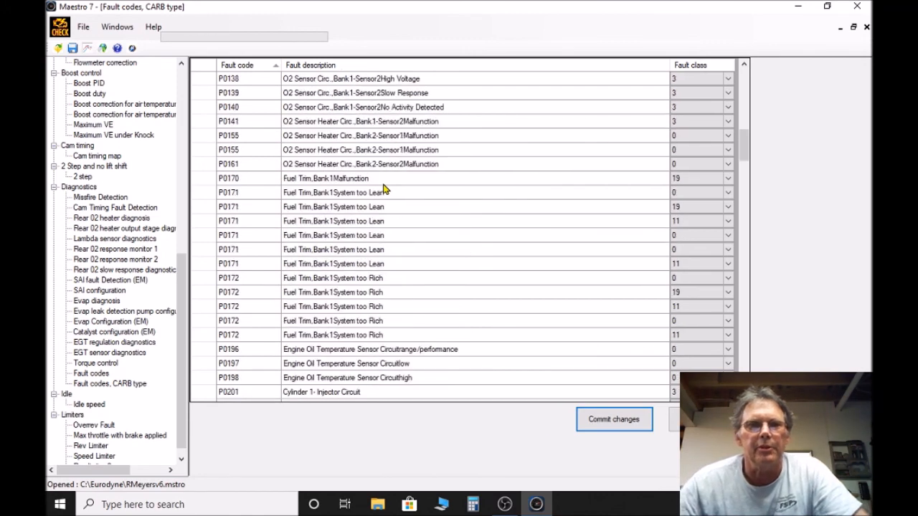
scroll("up", 3)
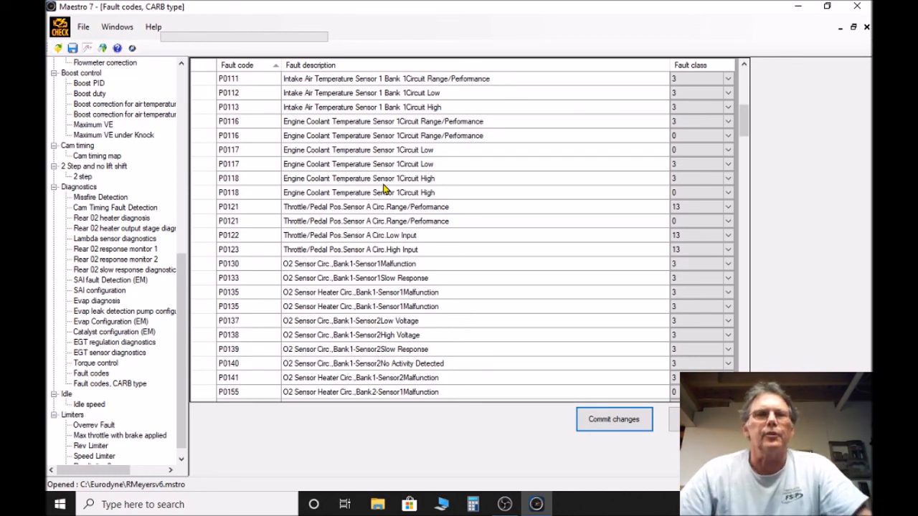
mouse_move(435, 178)
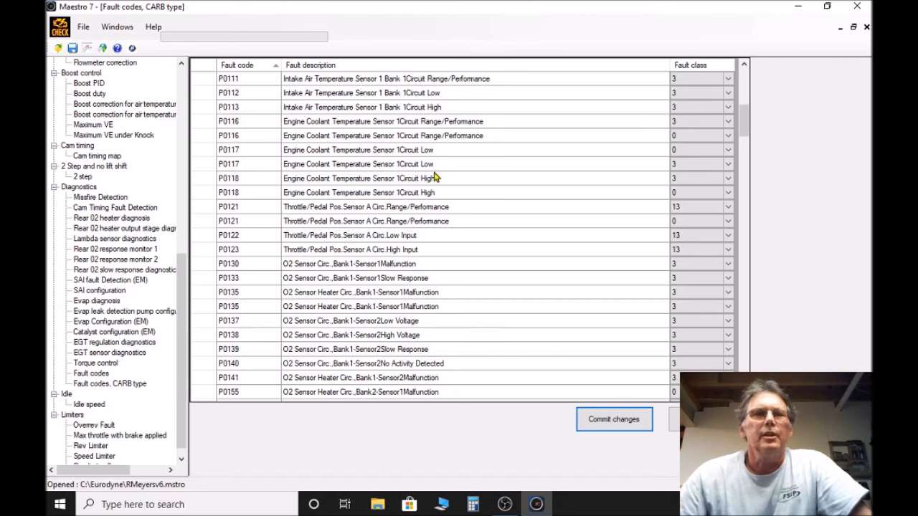